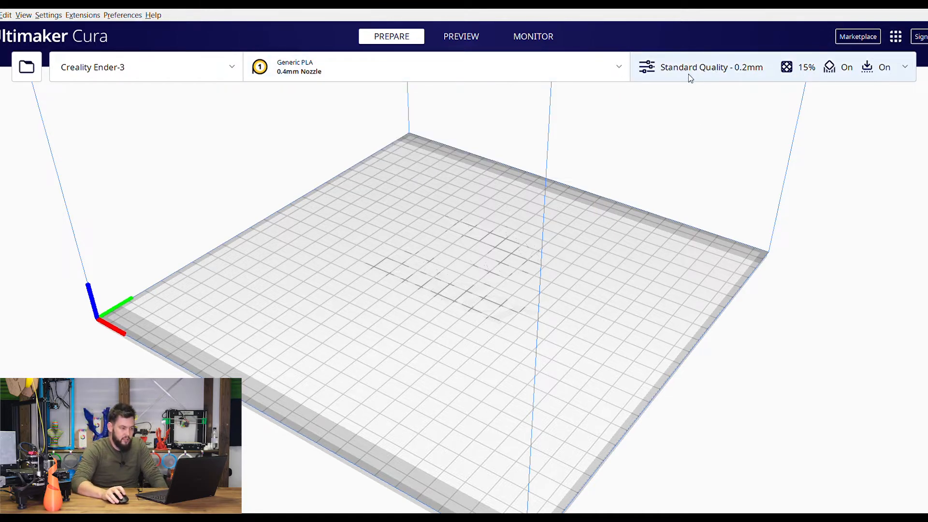
# Load the cube onto the build plate, scale it uniformly to 30 mm, and show the custom print settings
pyautogui.click(710, 67)
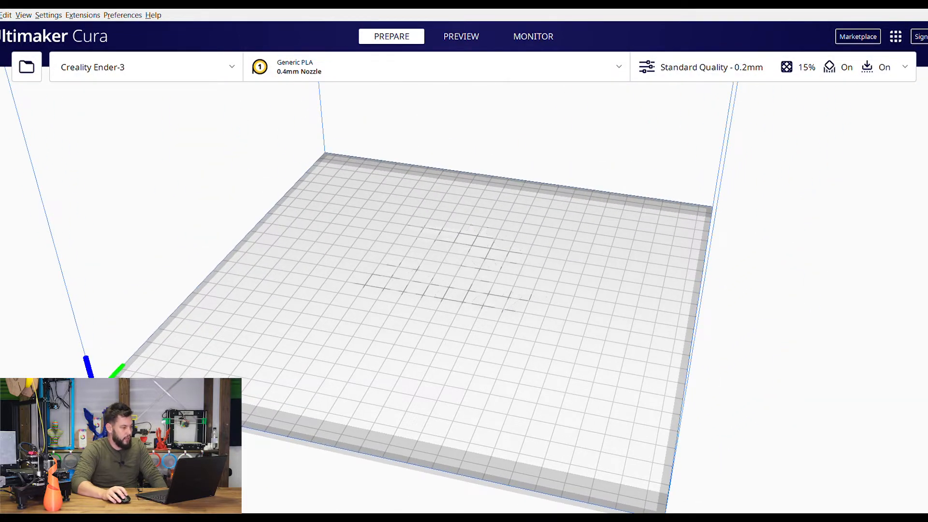
pyautogui.moveTo(26, 63)
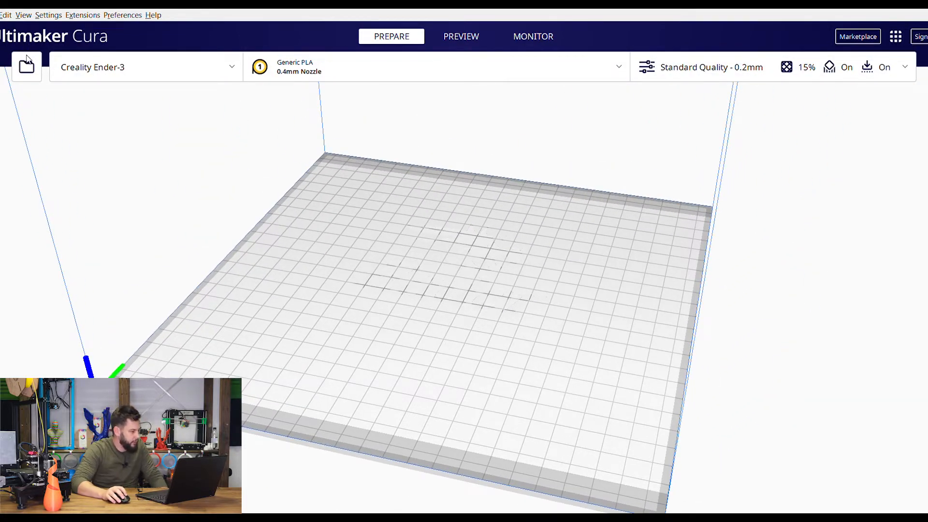
pyautogui.click(25, 67)
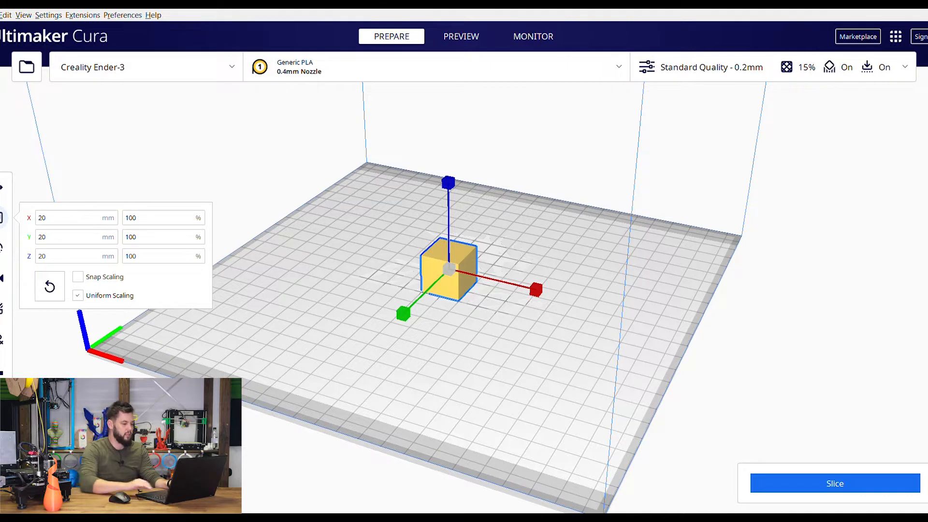
pyautogui.click(75, 218)
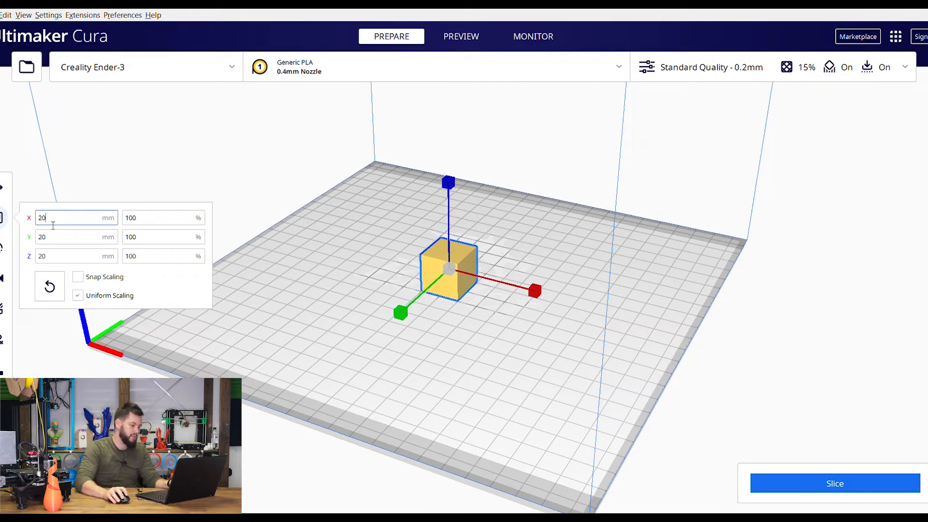
pyautogui.write('30')
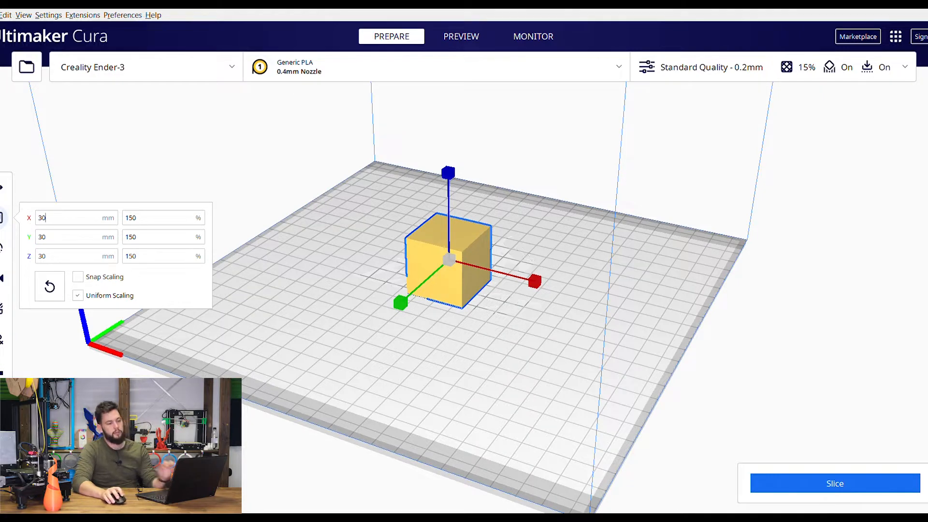
pyautogui.click(710, 67)
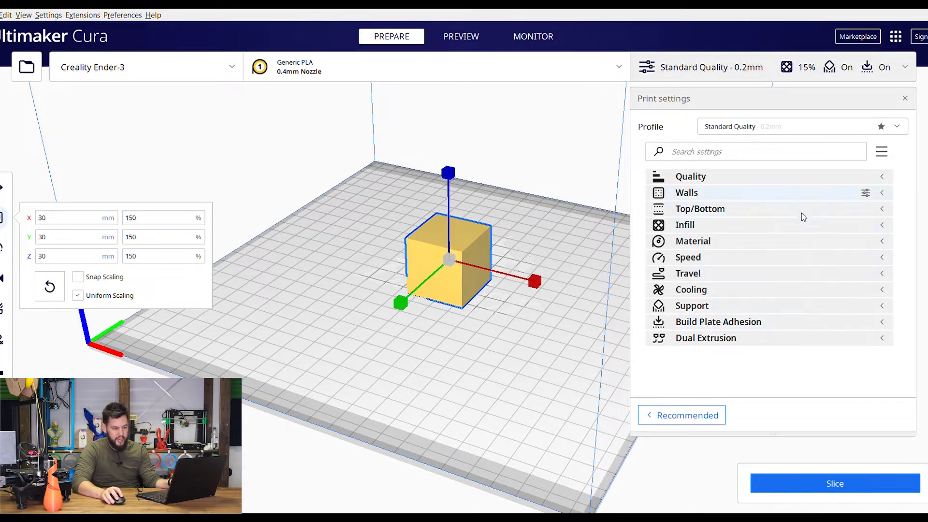
# Show only the Basic settings and keep the Standard Quality - 0.2mm profile in the Quality dropdown
pyautogui.click(881, 152)
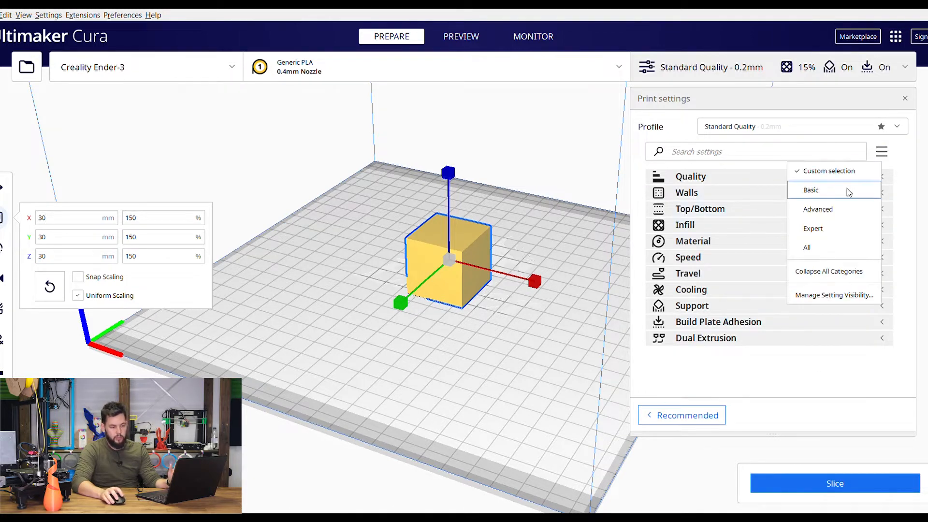
pyautogui.click(811, 190)
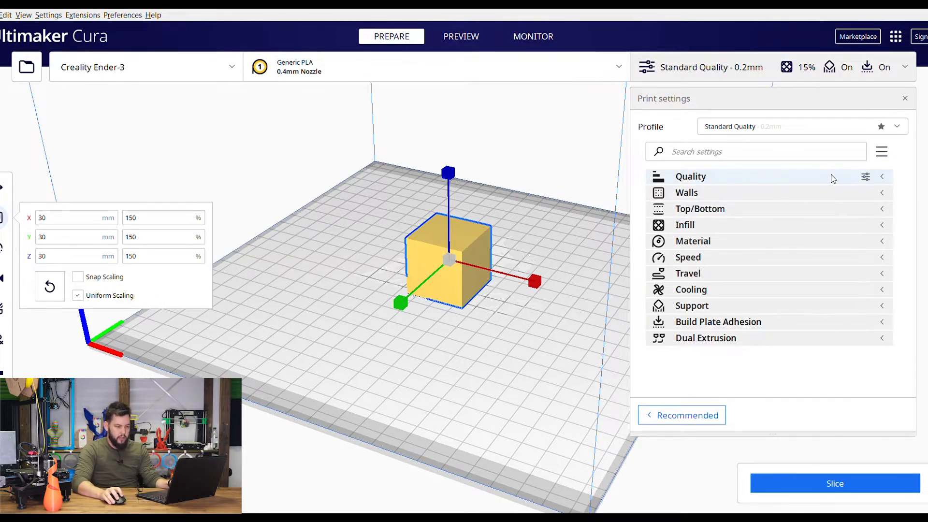
pyautogui.click(881, 176)
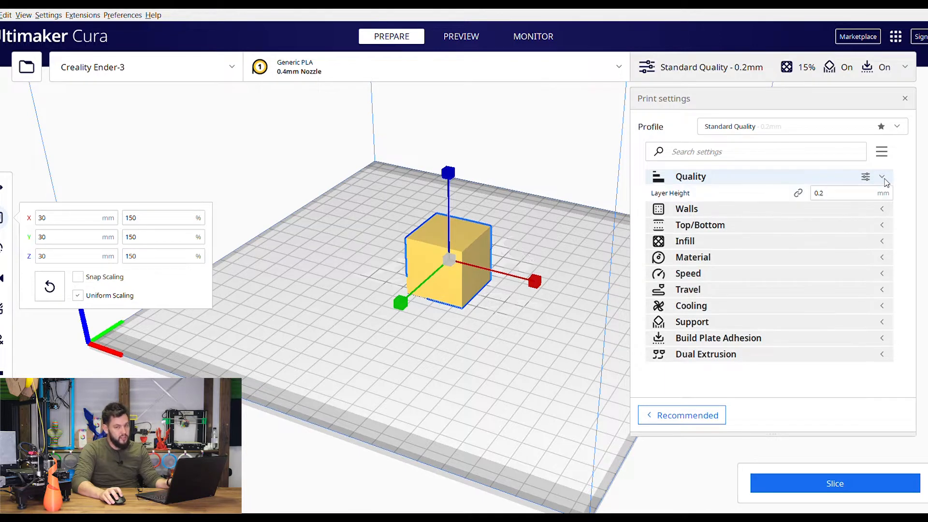
pyautogui.click(881, 176)
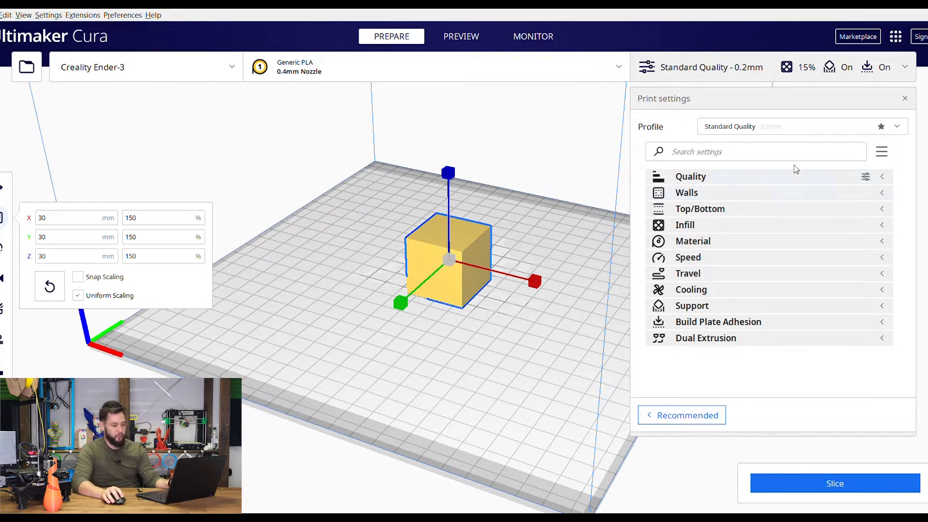
pyautogui.click(691, 176)
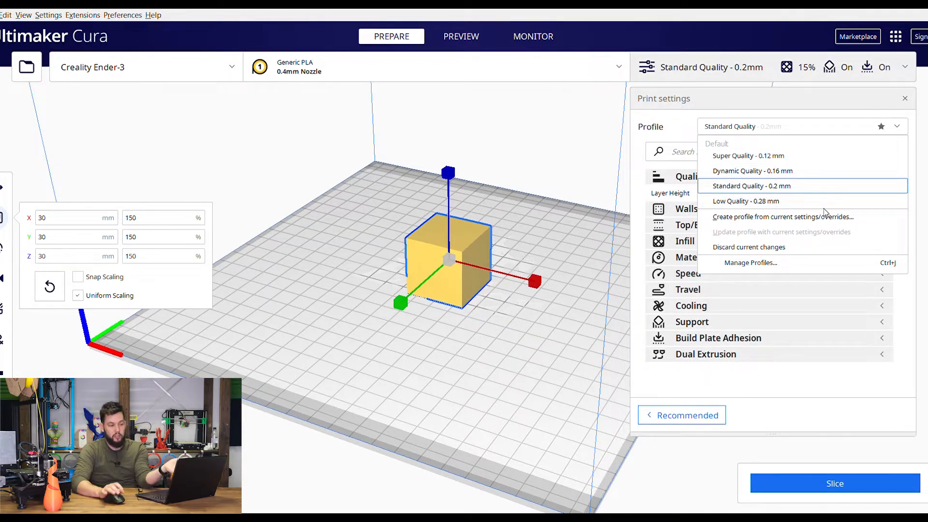
pyautogui.moveTo(748, 210)
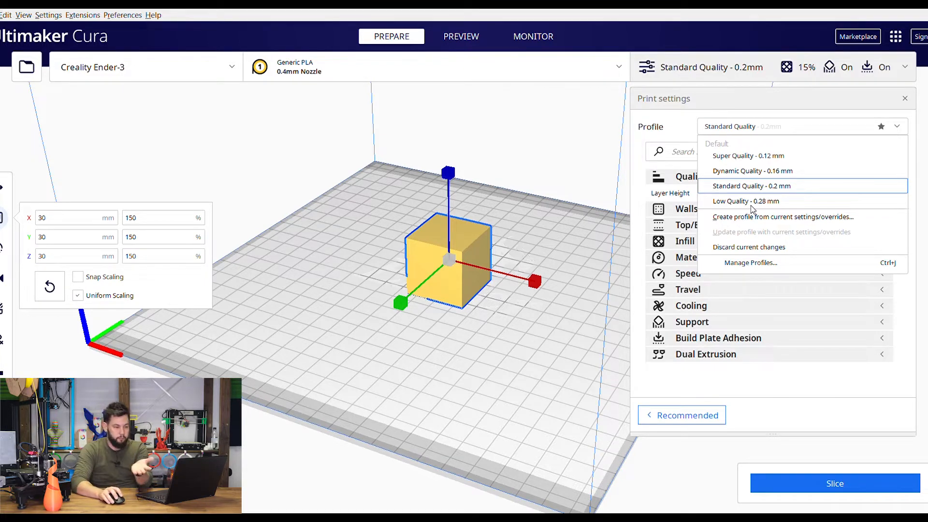
pyautogui.click(750, 185)
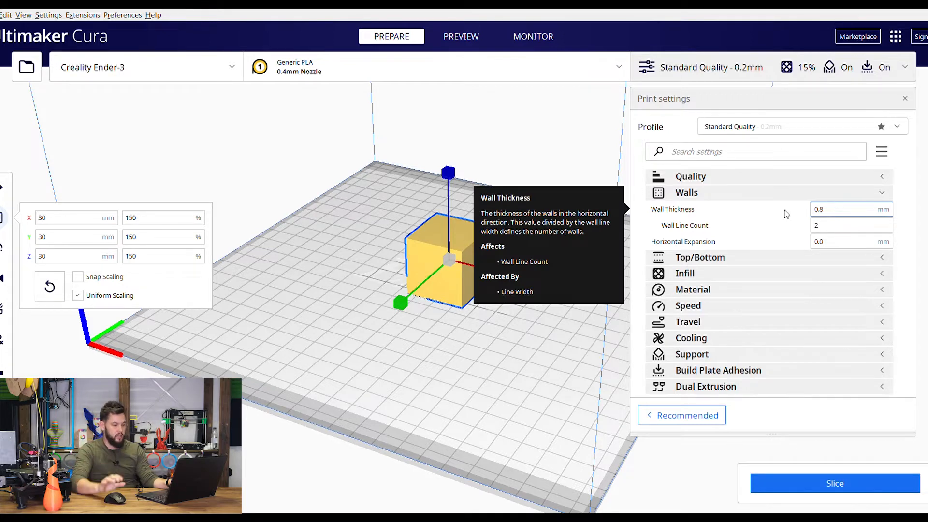
pyautogui.click(851, 226)
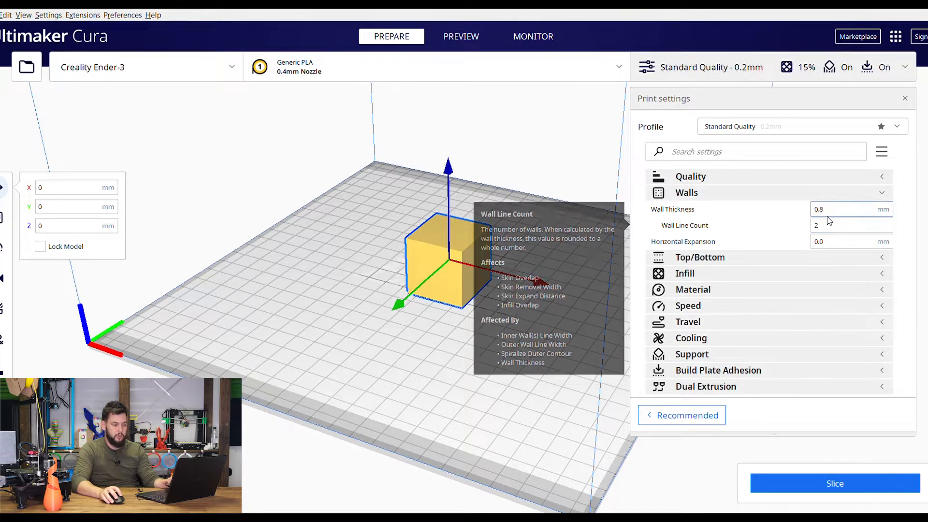
pyautogui.moveTo(832, 208)
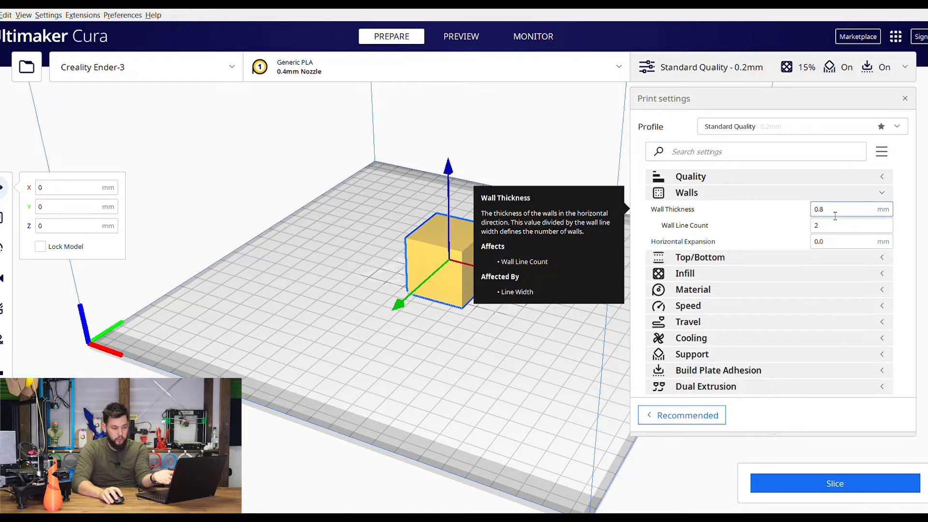
pyautogui.click(849, 208)
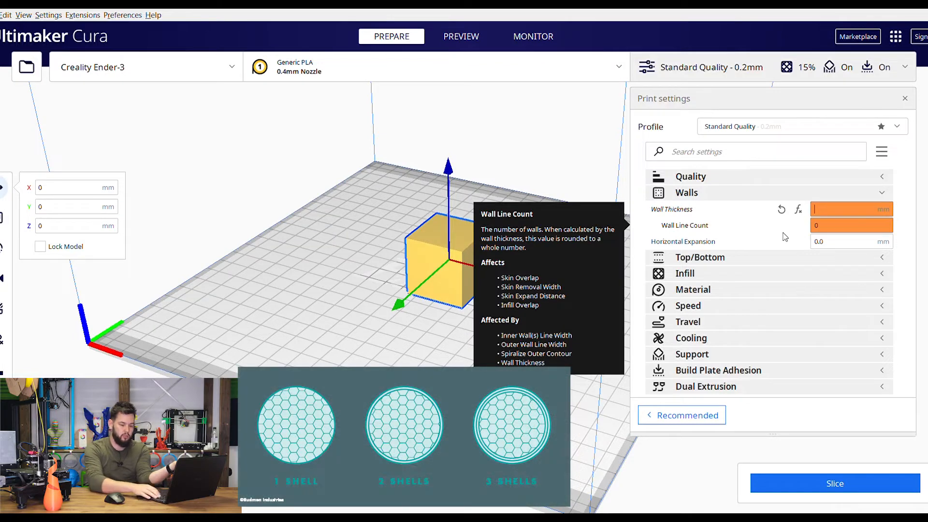
pyautogui.write('3')
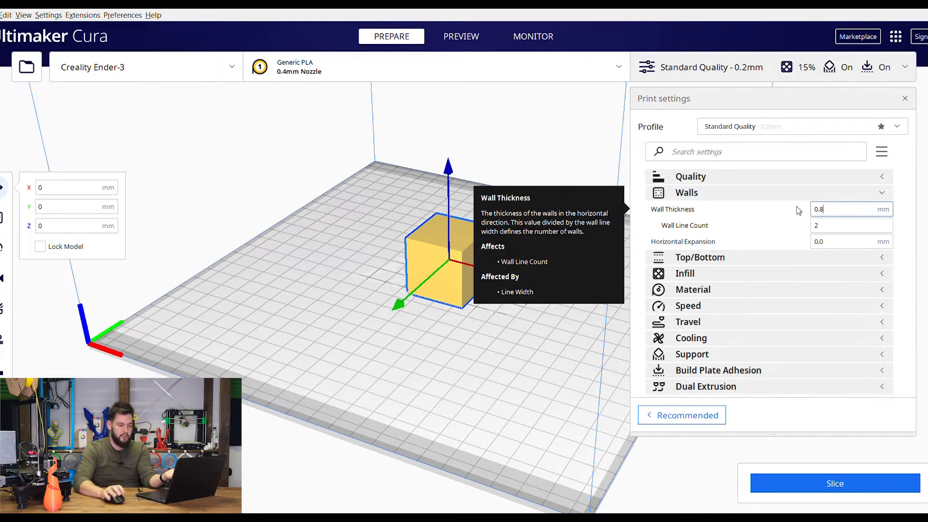
pyautogui.click(883, 193)
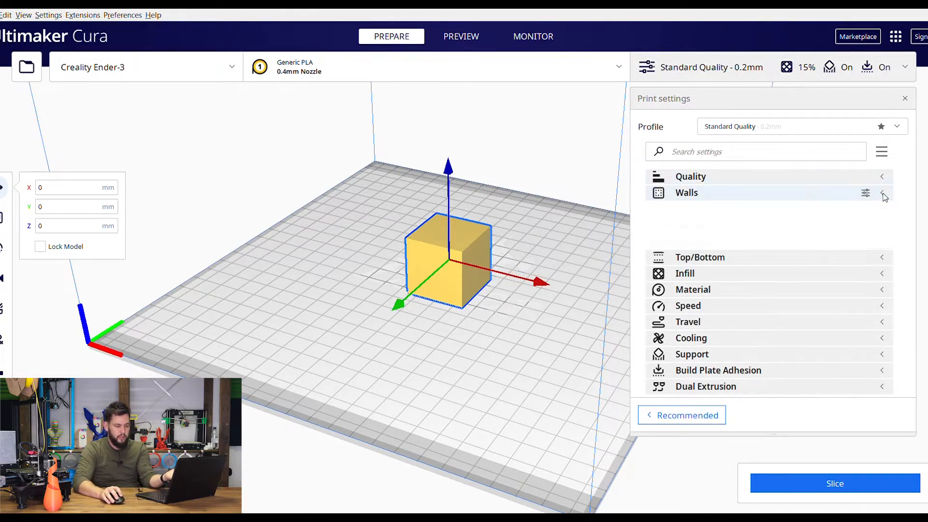
# In Top/Bottom, set Bottom Layers to 4 to match the 4 top layers
pyautogui.click(700, 209)
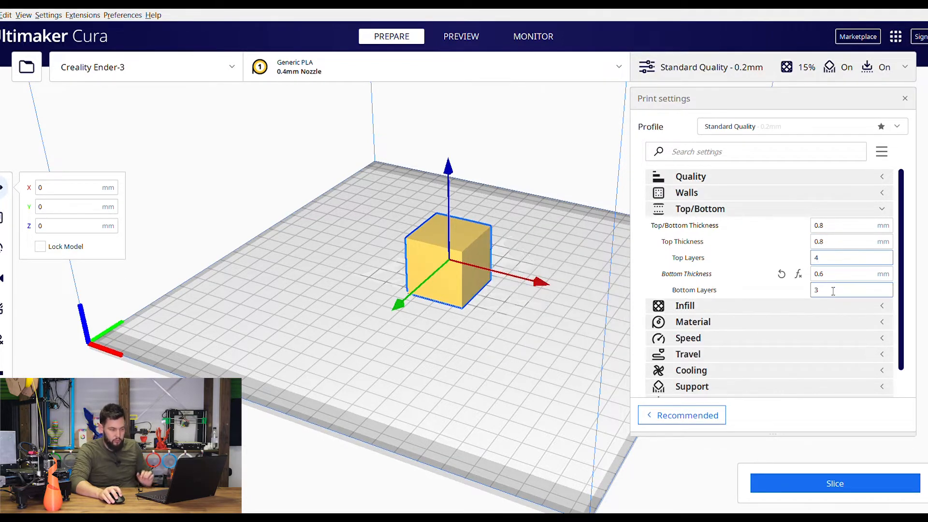
pyautogui.write('4')
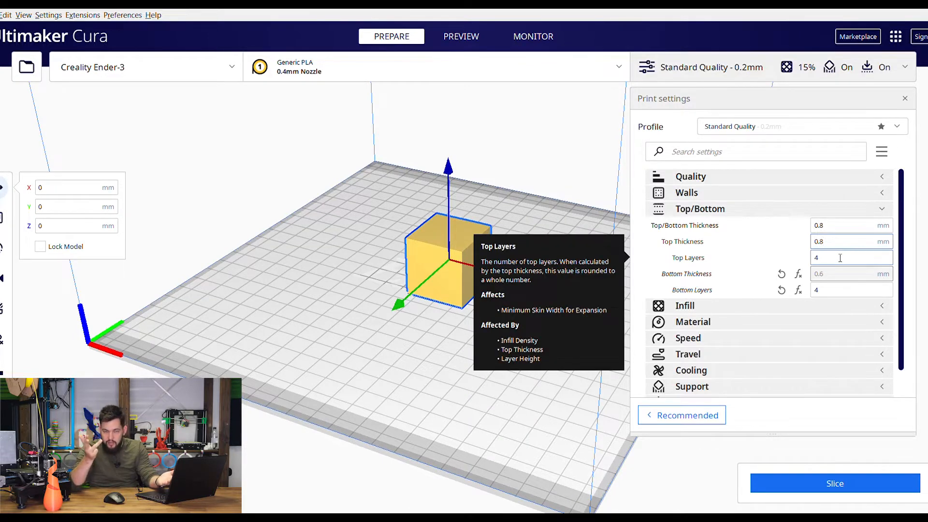
pyautogui.moveTo(829, 240)
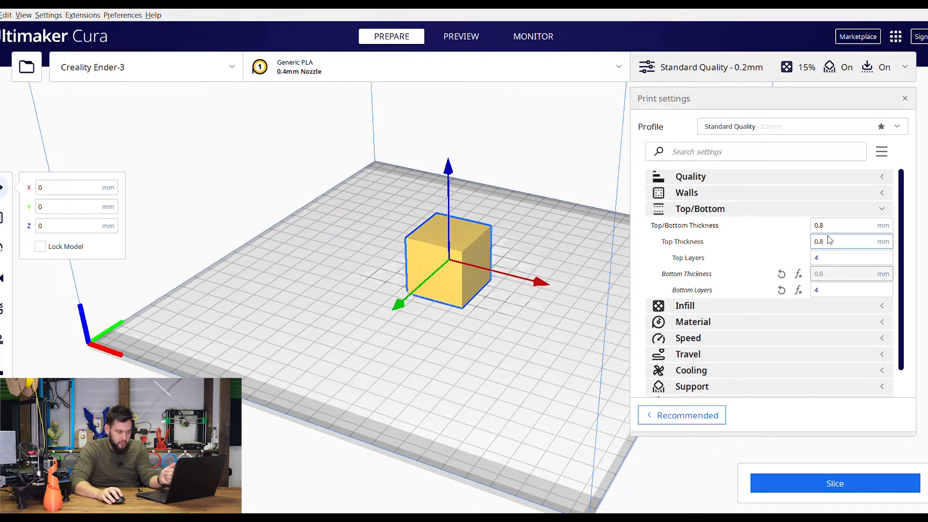
pyautogui.write('1')
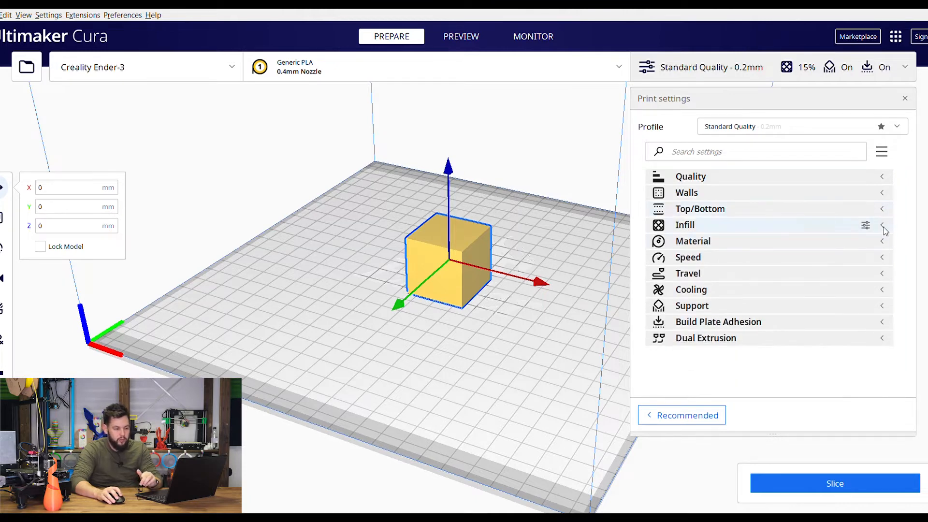
# Keep Cubic infill at 20% density and slice the cube for a 1 h 14 min, 11 g estimate
pyautogui.click(882, 225)
pyautogui.write('2')
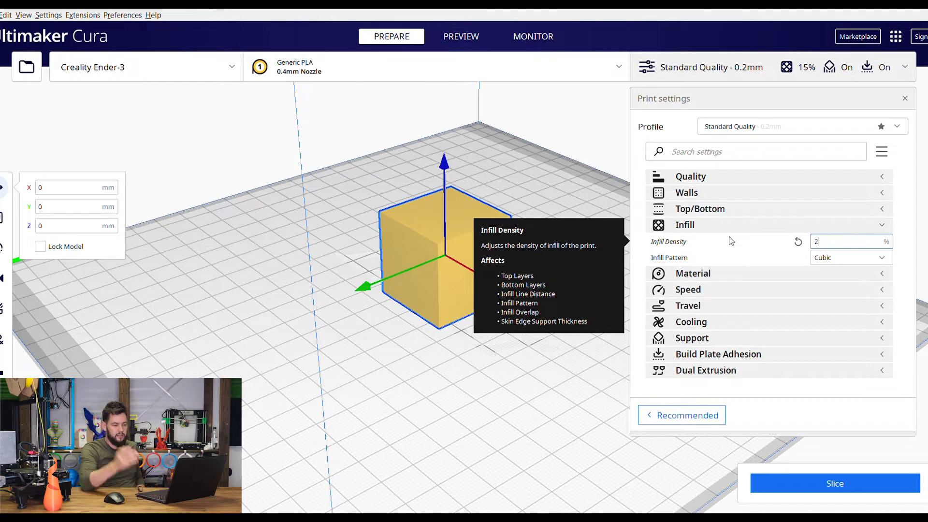
pyautogui.click(850, 258)
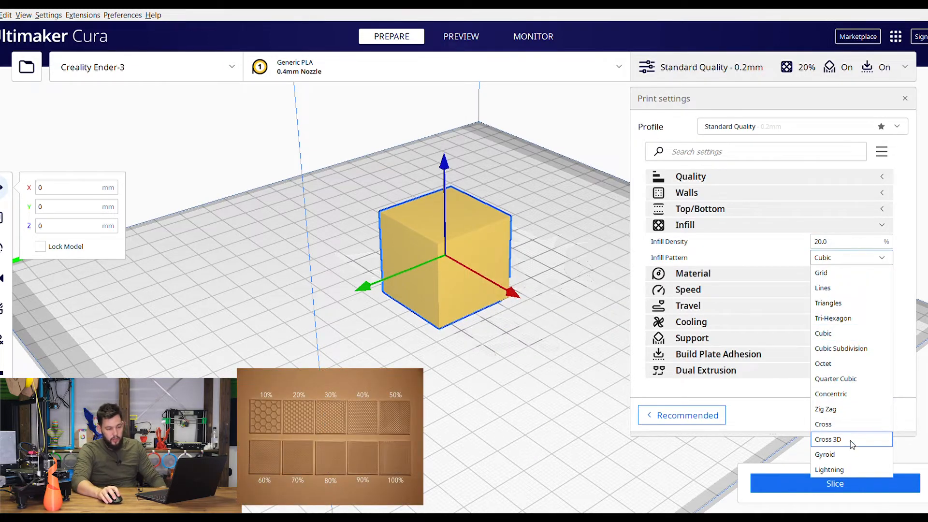
pyautogui.moveTo(832, 272)
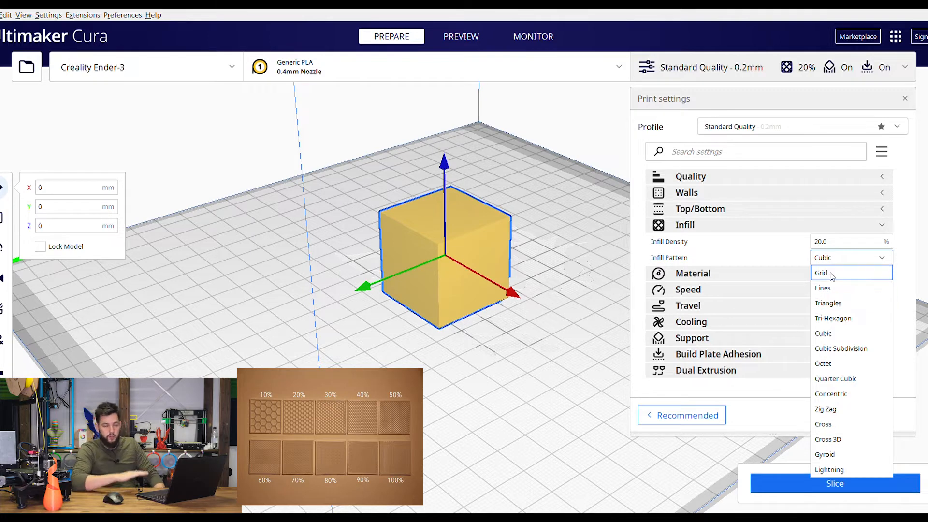
pyautogui.moveTo(833, 303)
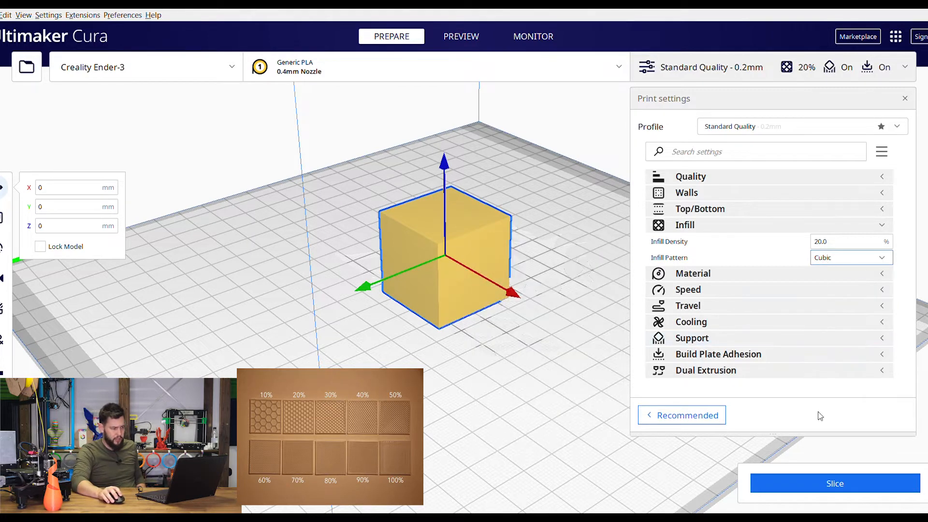
pyautogui.click(834, 483)
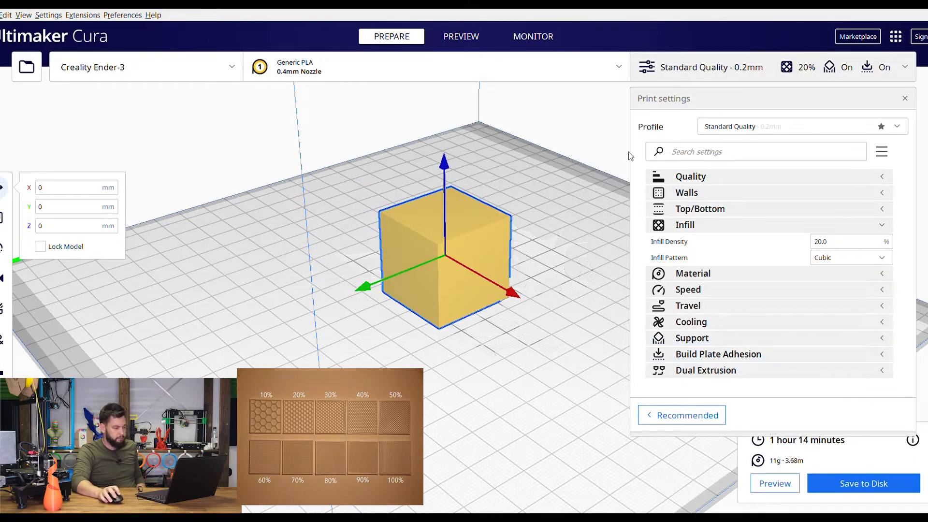
# Switch to the layer preview, hide the settings panel and zoom down into the cubic infill and brim
pyautogui.click(461, 36)
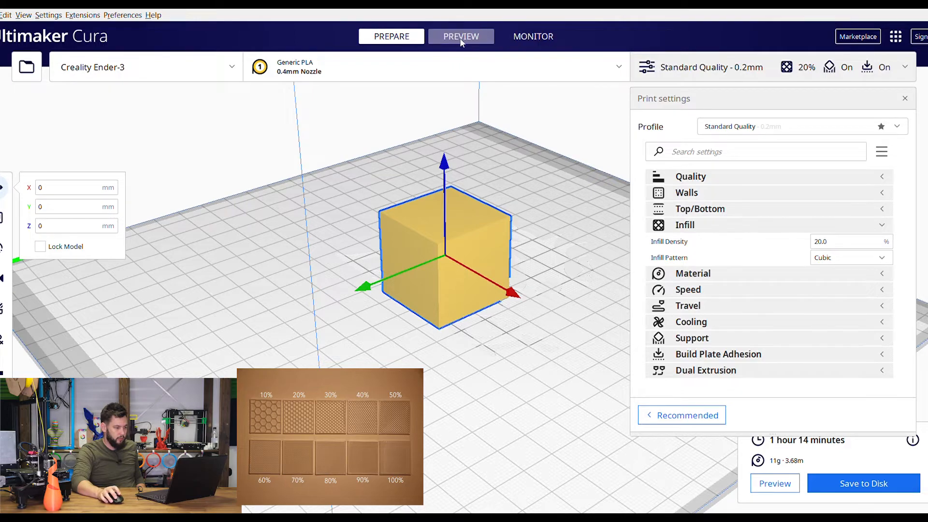
pyautogui.click(462, 36)
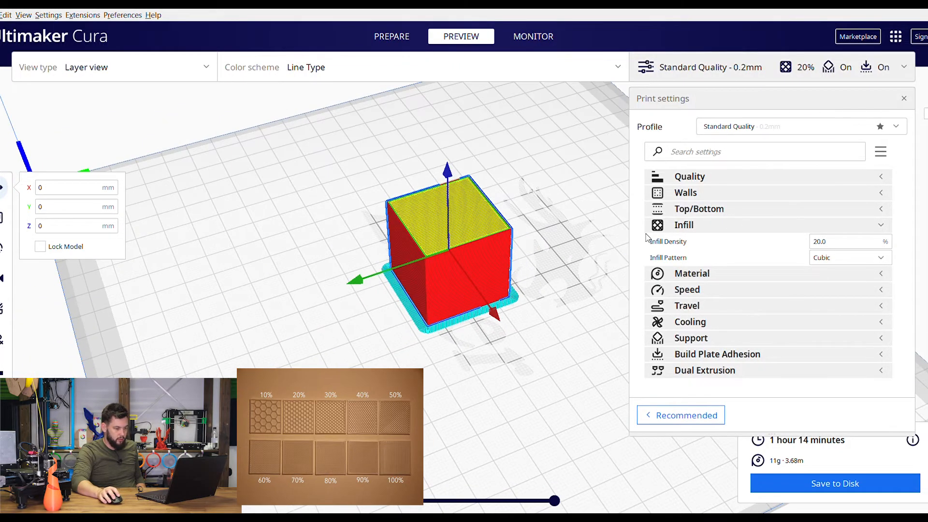
pyautogui.click(904, 99)
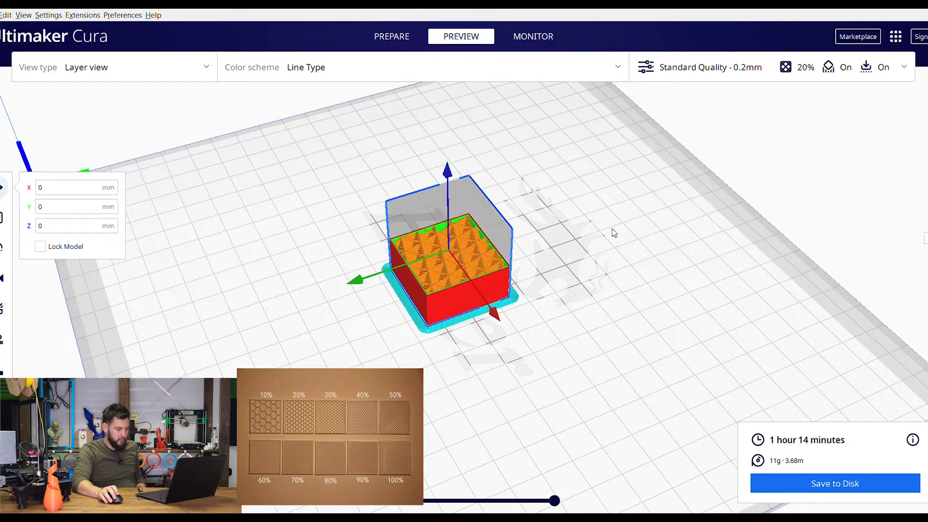
pyautogui.moveTo(614, 233); pyautogui.dragTo(695, 178)
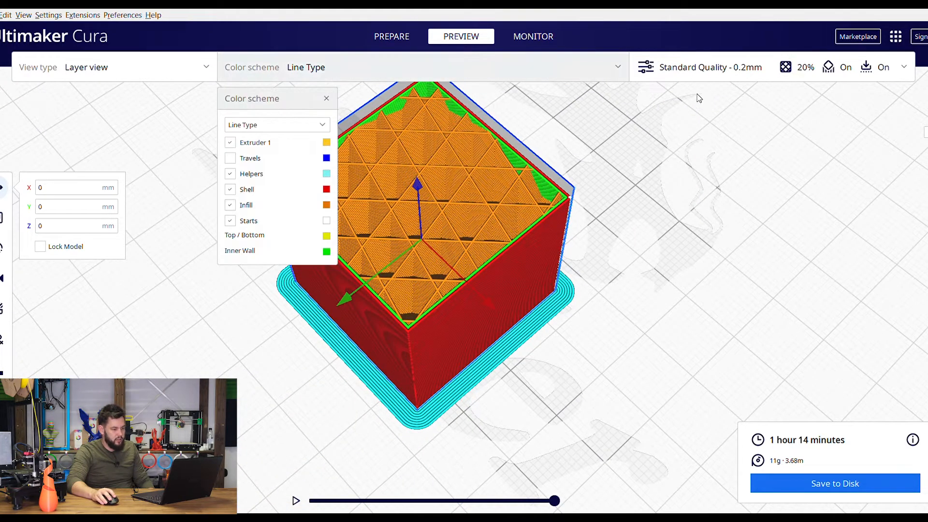
# Back in Prepare, set Infill Density to 80% and preview the resulting layers
pyautogui.click(391, 36)
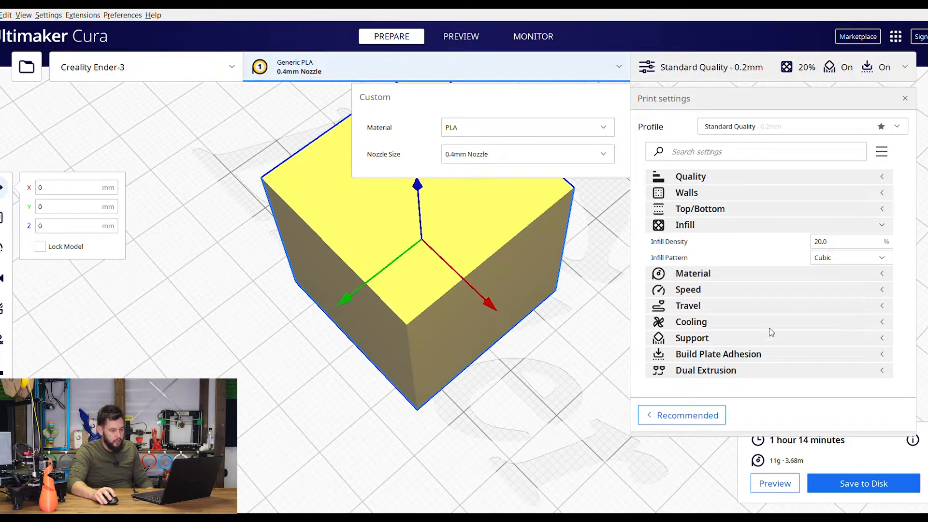
pyautogui.write('80')
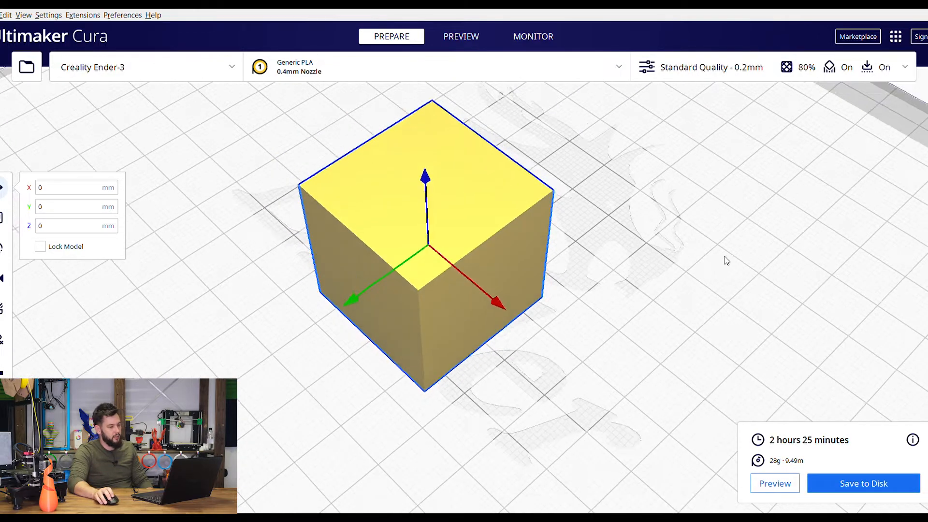
pyautogui.click(461, 36)
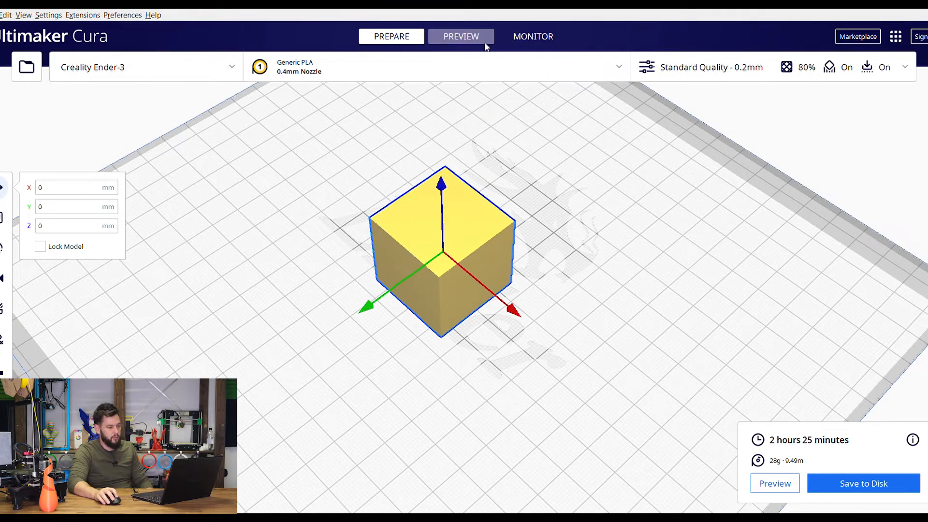
pyautogui.click(461, 36)
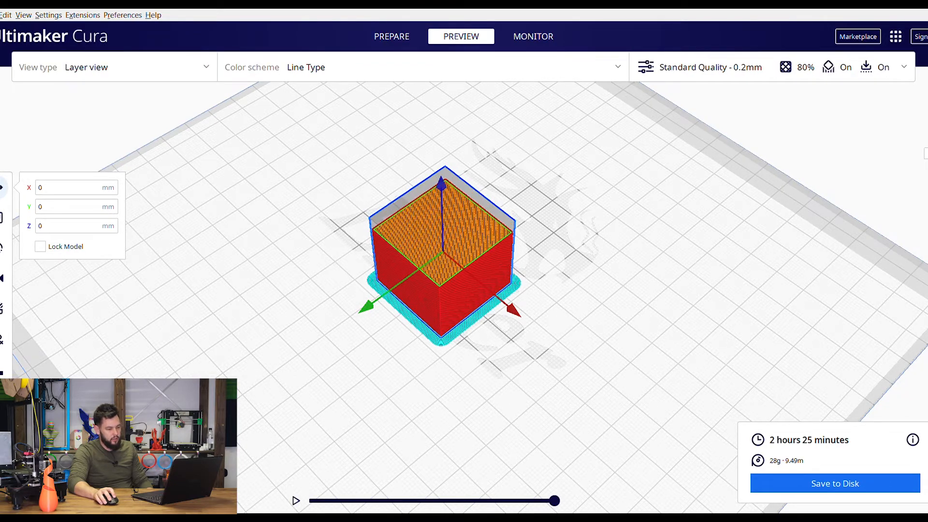
pyautogui.scroll(3)
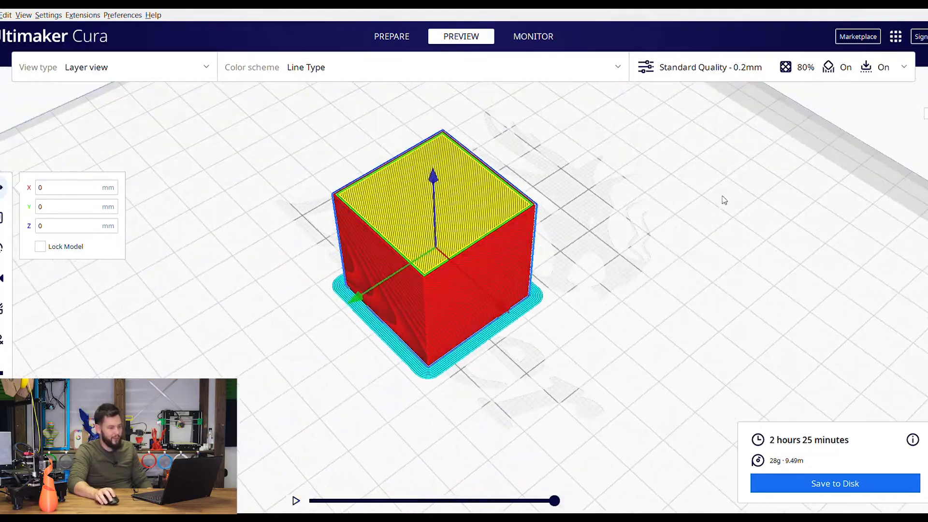
# Drop infill to 15%, re-slice (1 h 7 min, 10 g), and review the Material temperatures
pyautogui.click(644, 67)
pyautogui.write('15')
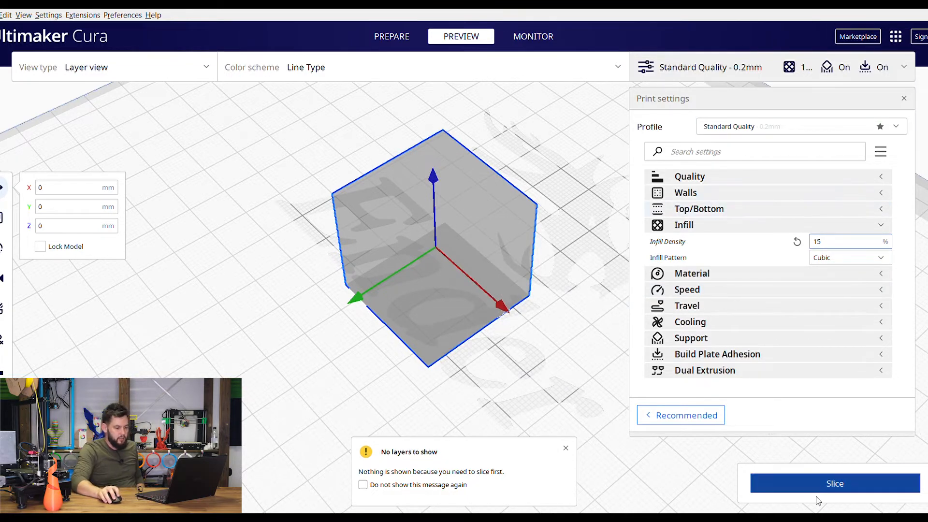
pyautogui.click(834, 483)
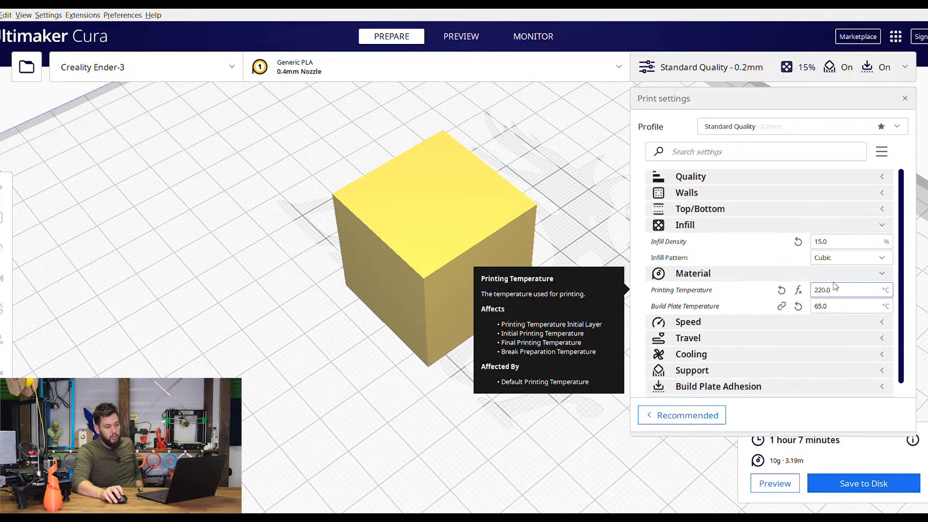
pyautogui.moveTo(867, 299)
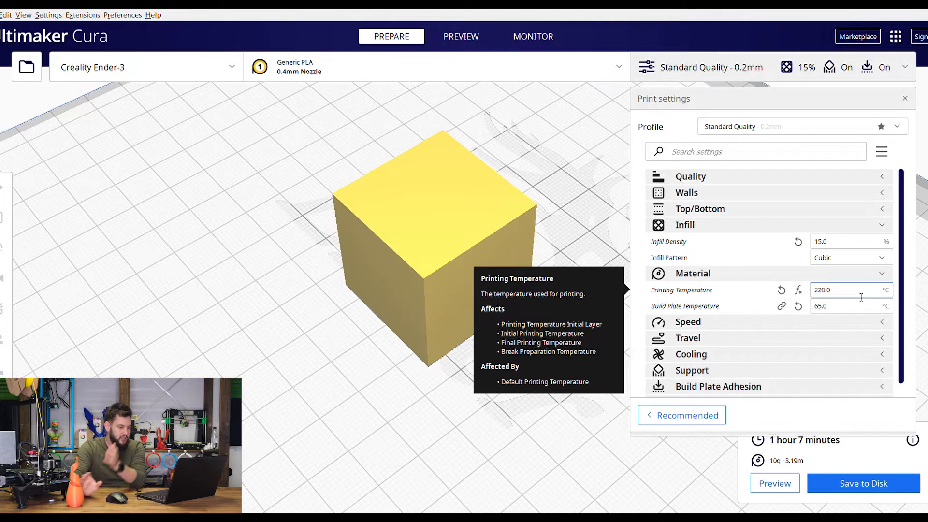
pyautogui.click(847, 307)
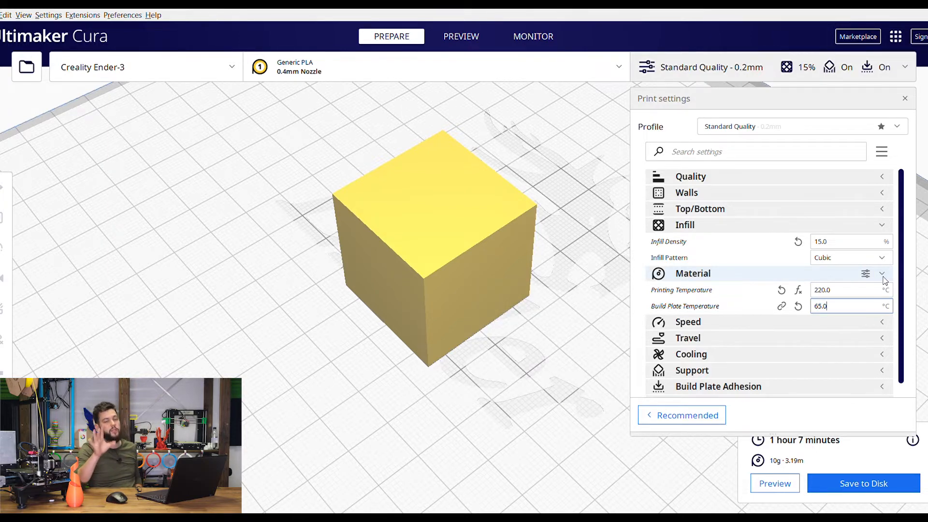
pyautogui.click(882, 274)
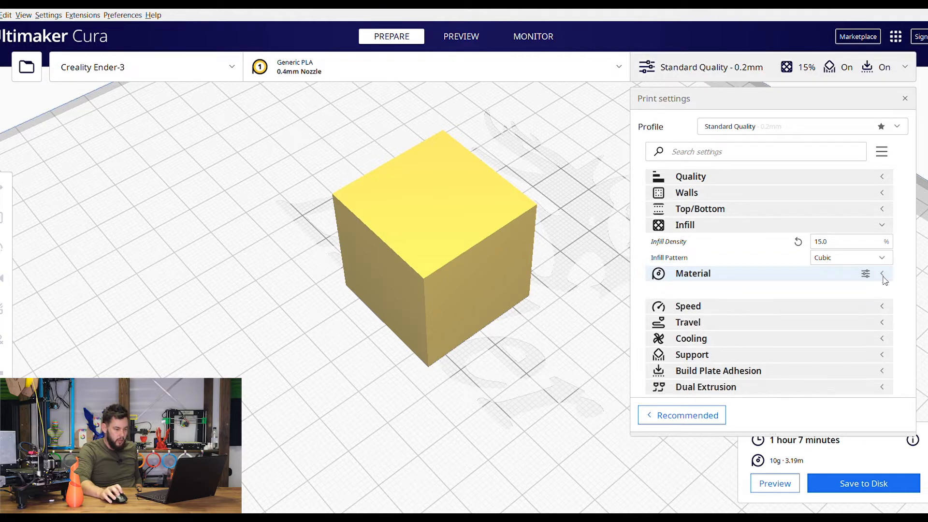
# In the Speed category, set Print Speed to 50 mm/s
pyautogui.click(687, 289)
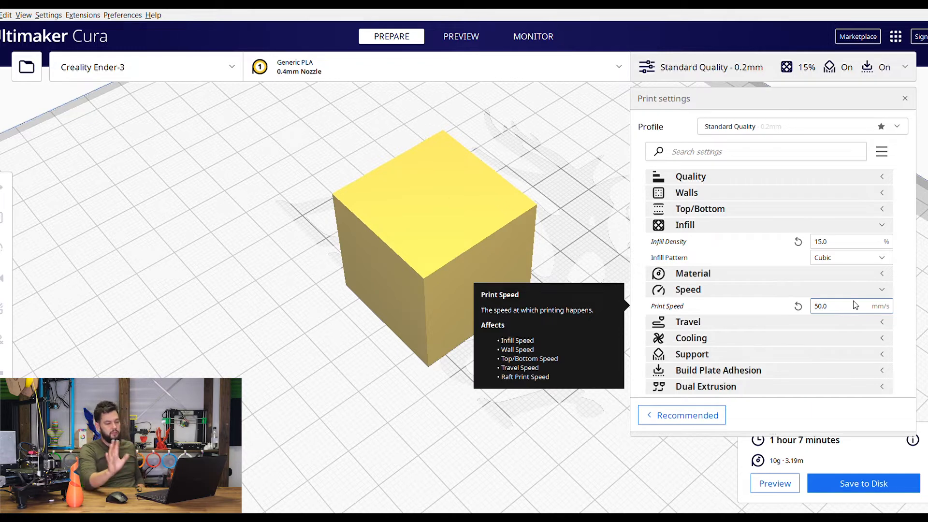
pyautogui.click(834, 307)
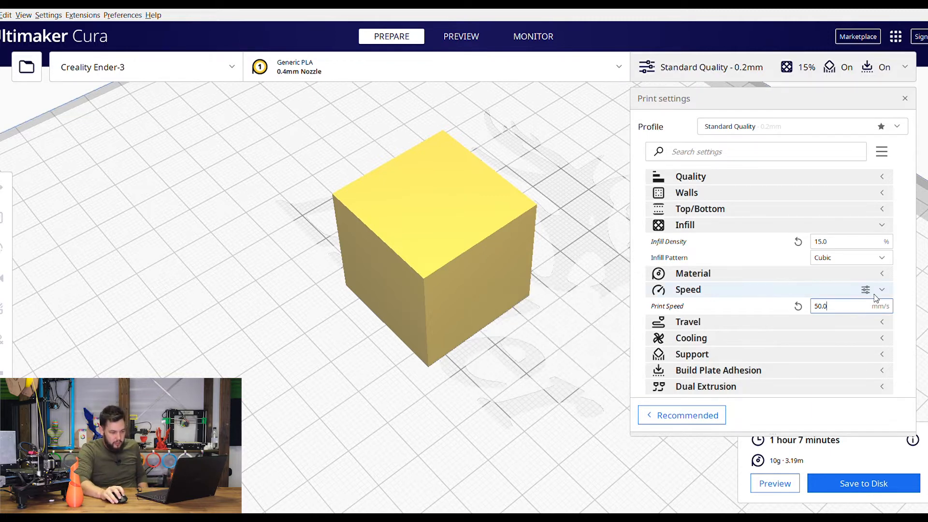
pyautogui.click(687, 305)
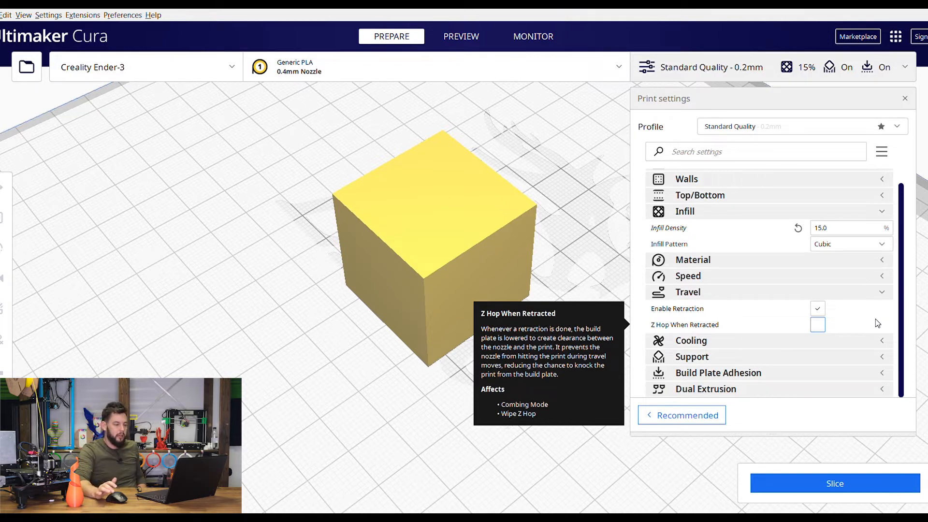
pyautogui.moveTo(848, 287)
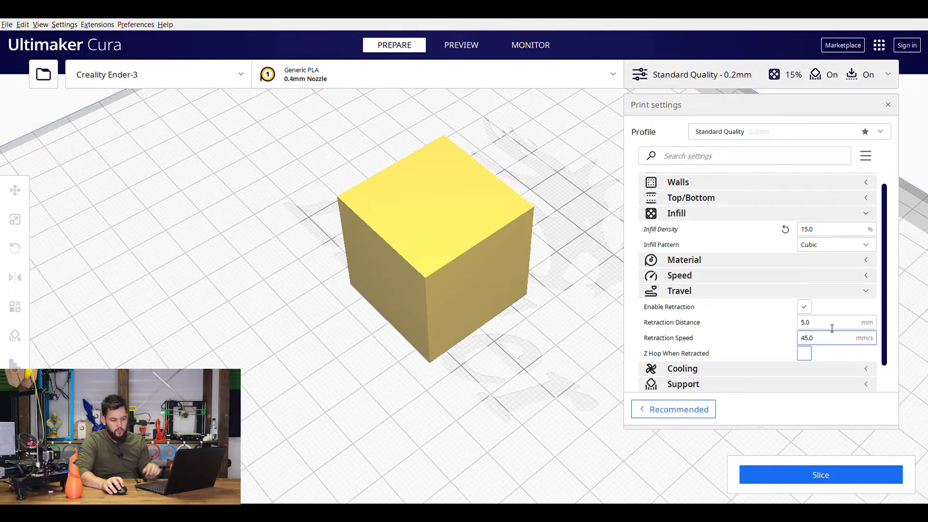
pyautogui.moveTo(834, 322)
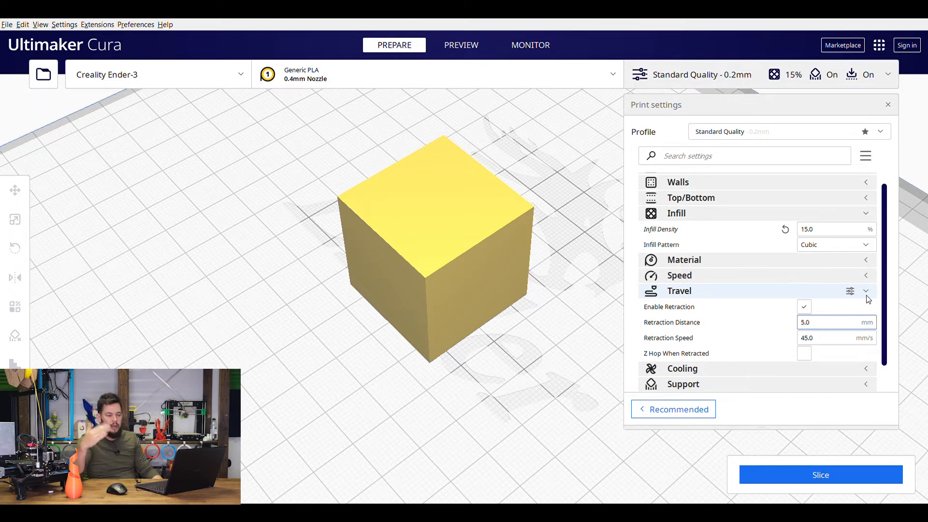
pyautogui.moveTo(834, 359)
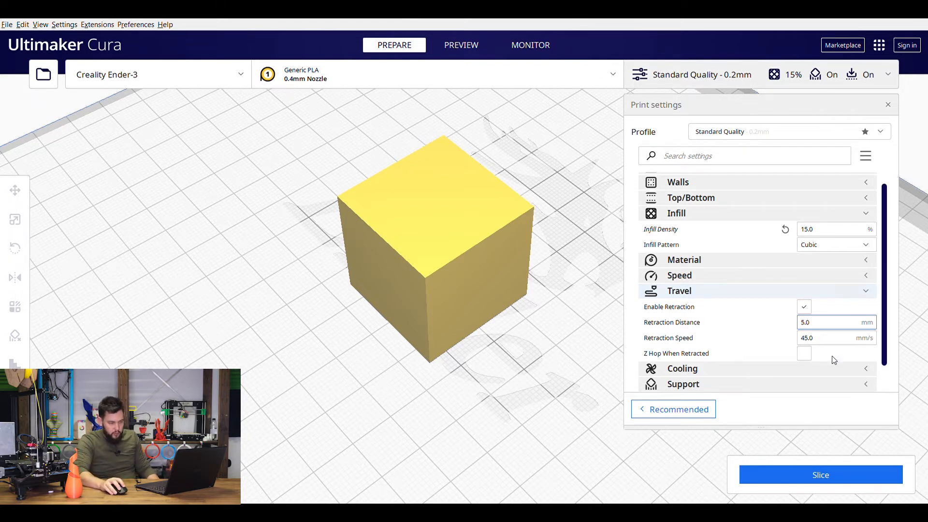
# Review Cooling (cooling on, fan 100%), then show the Support settings instead
pyautogui.click(679, 303)
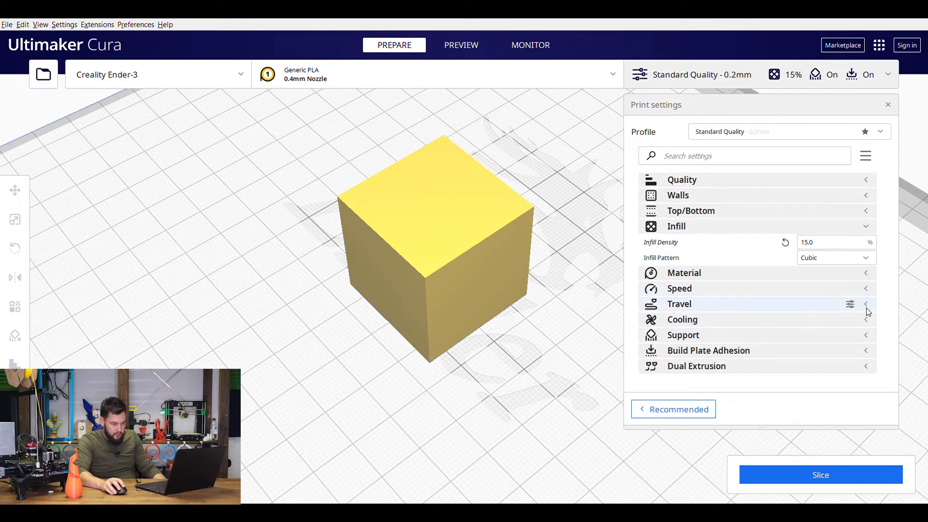
pyautogui.click(682, 319)
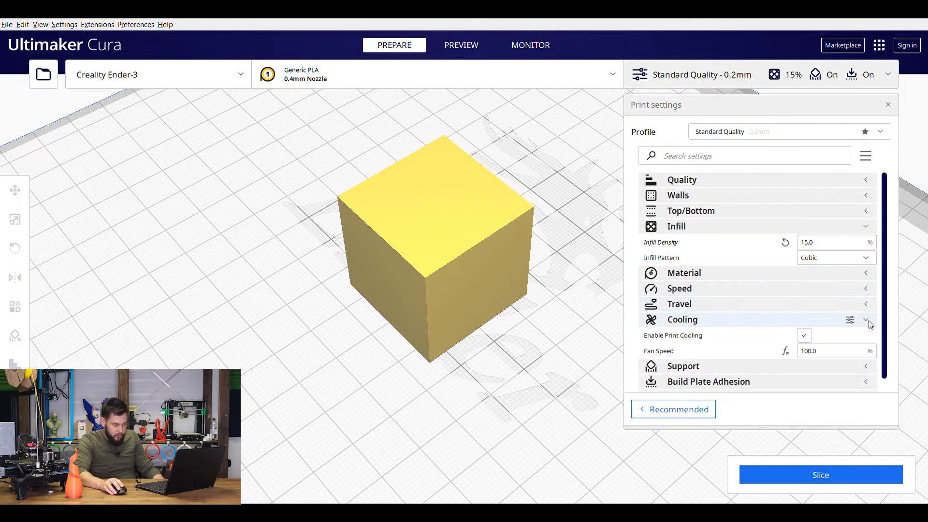
pyautogui.scroll(-3)
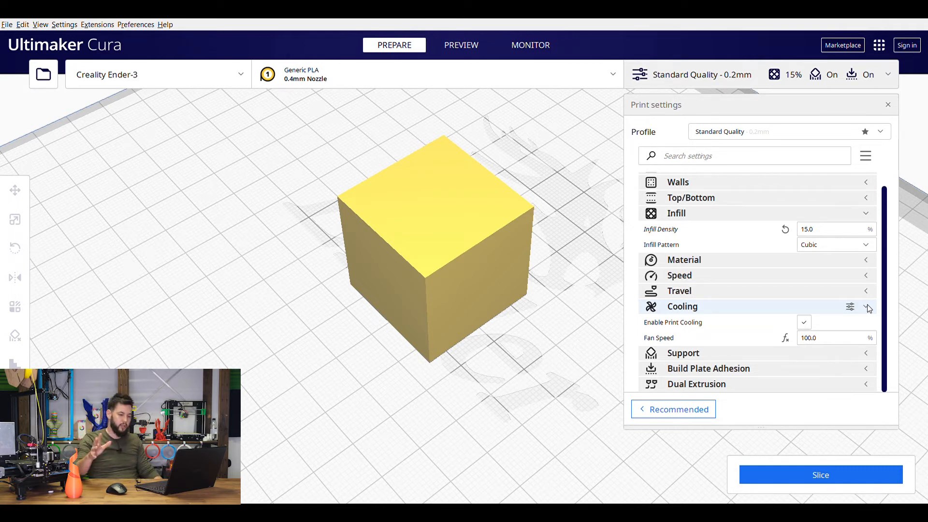
pyautogui.click(866, 306)
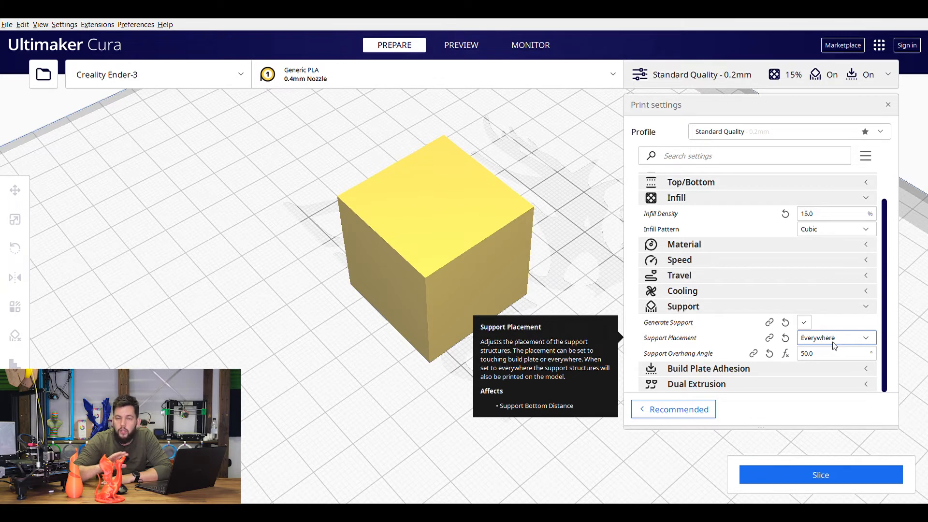
# Set Support Overhang Angle to 45° with placement Touching Buildplate
pyautogui.click(834, 354)
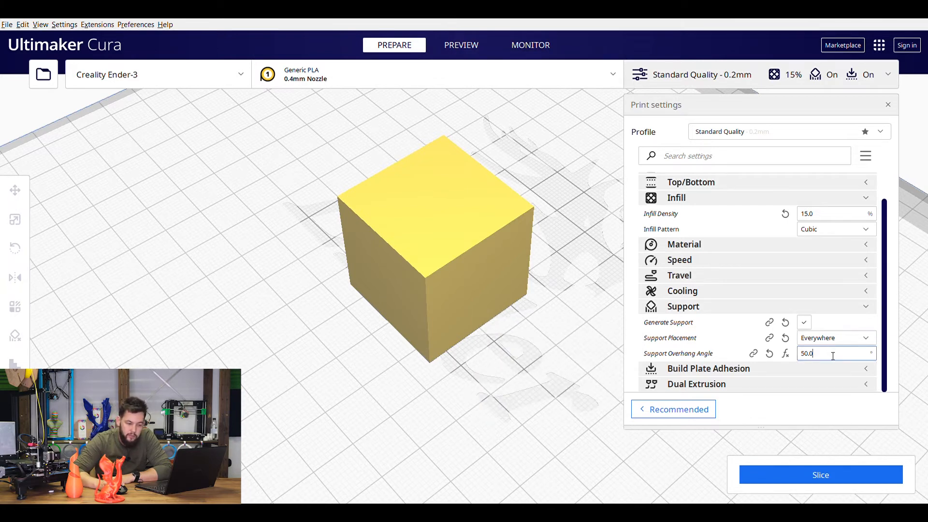
pyautogui.write('45')
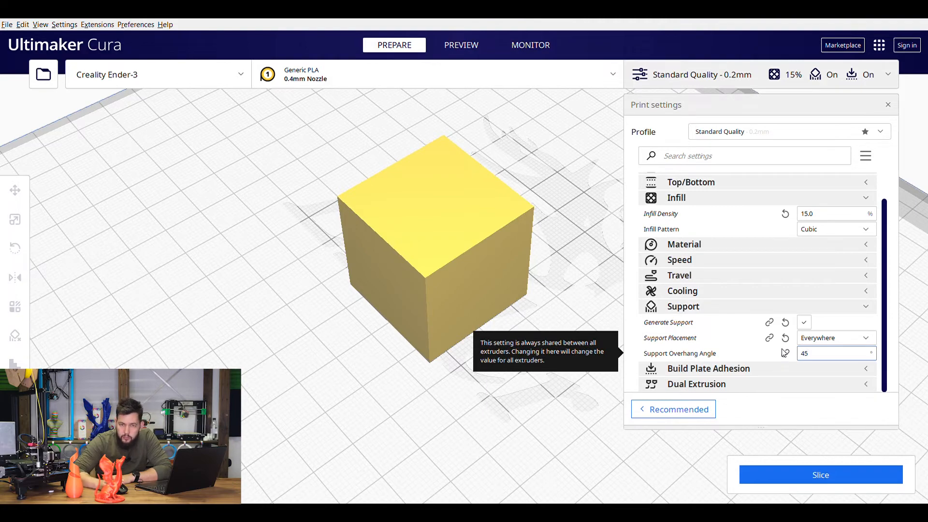
pyautogui.click(834, 337)
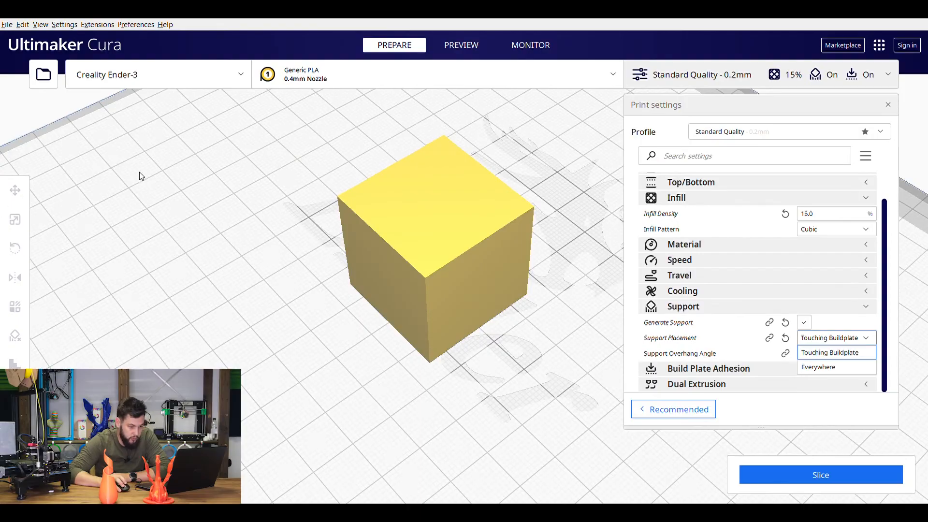
pyautogui.moveTo(820, 307)
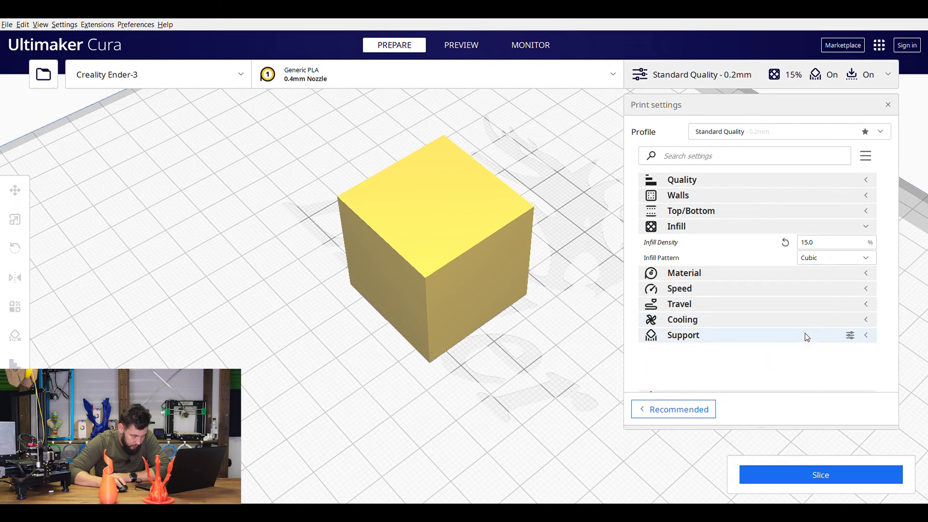
# Set Build Plate Adhesion to Skirt, slice, and view the whole skirt in layer preview
pyautogui.click(708, 350)
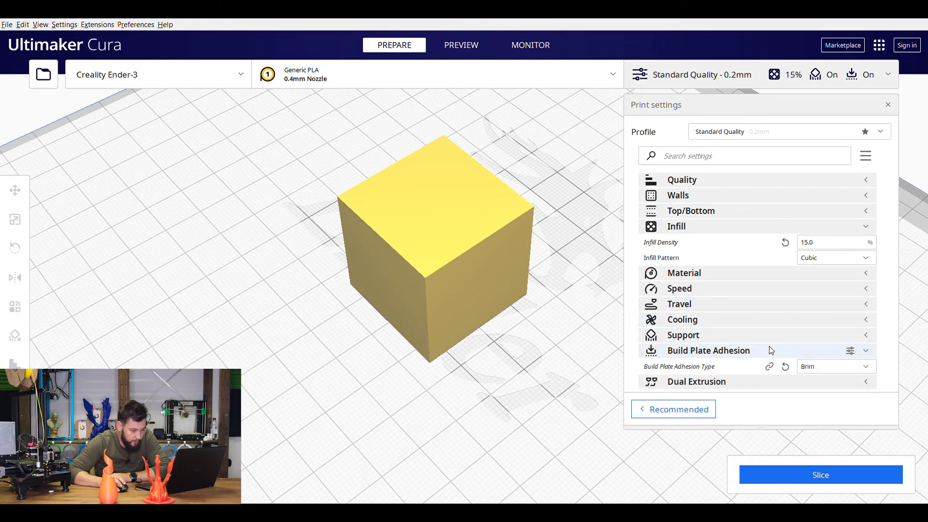
pyautogui.click(835, 365)
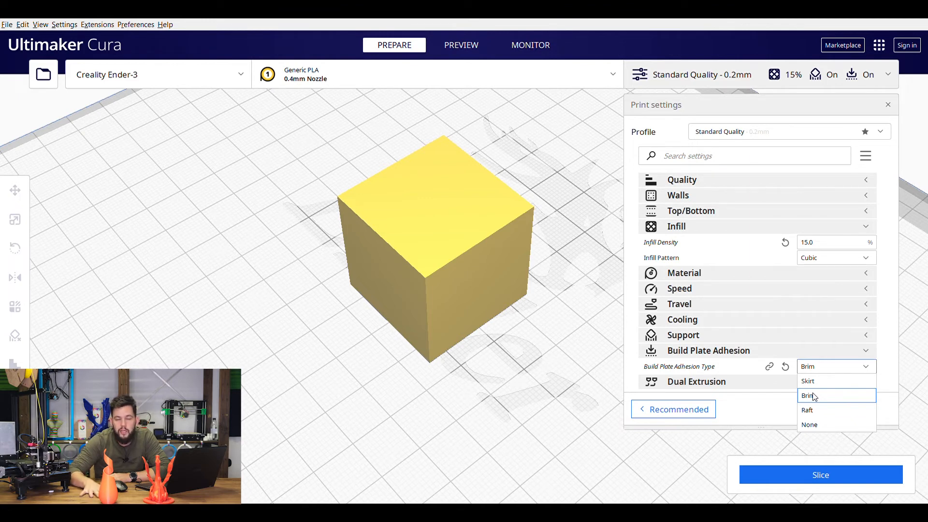
pyautogui.click(808, 381)
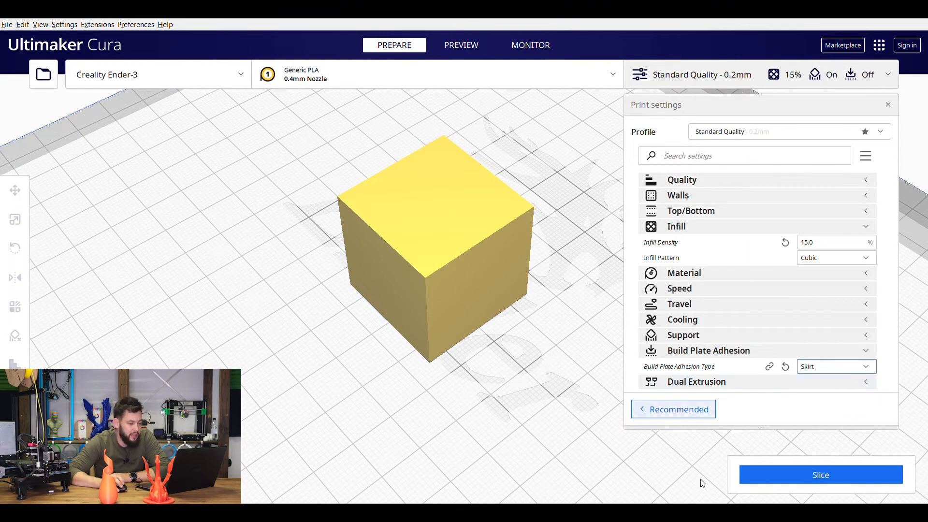
pyautogui.click(821, 474)
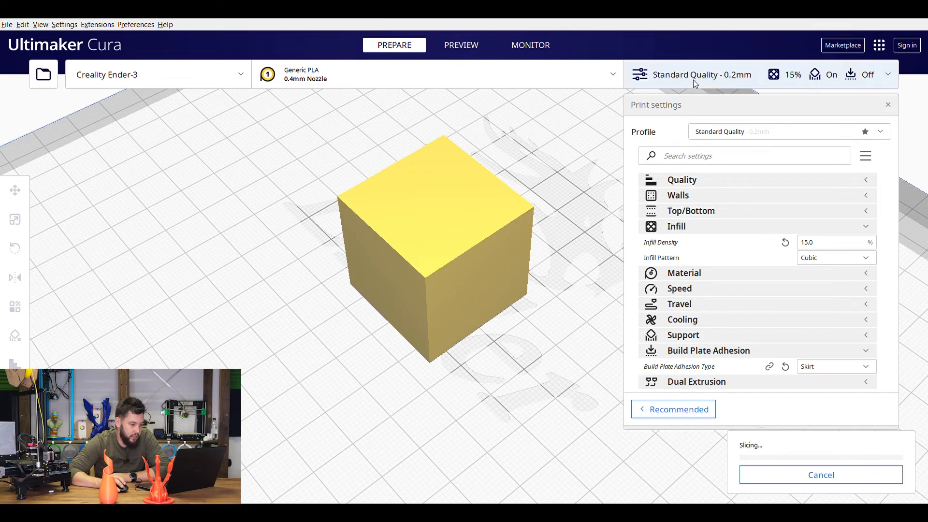
pyautogui.click(461, 45)
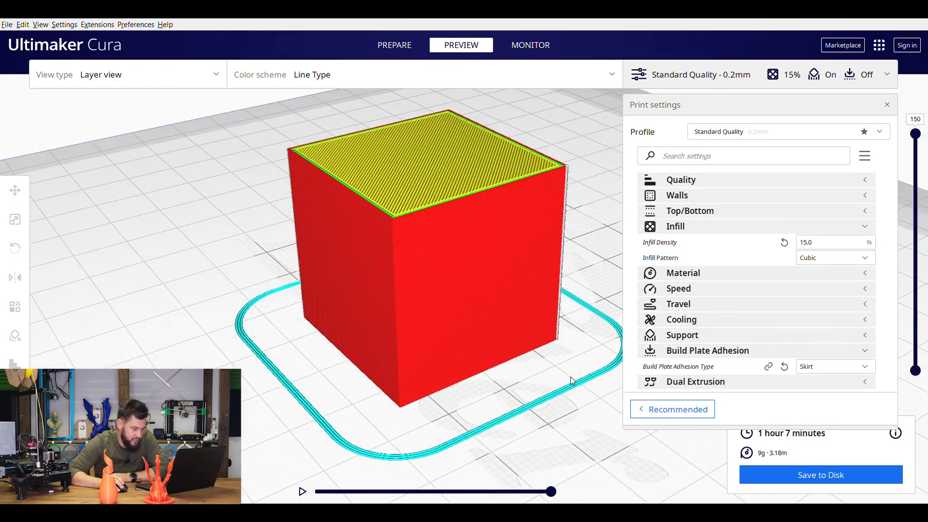
pyautogui.moveTo(571, 381); pyautogui.dragTo(535, 383)
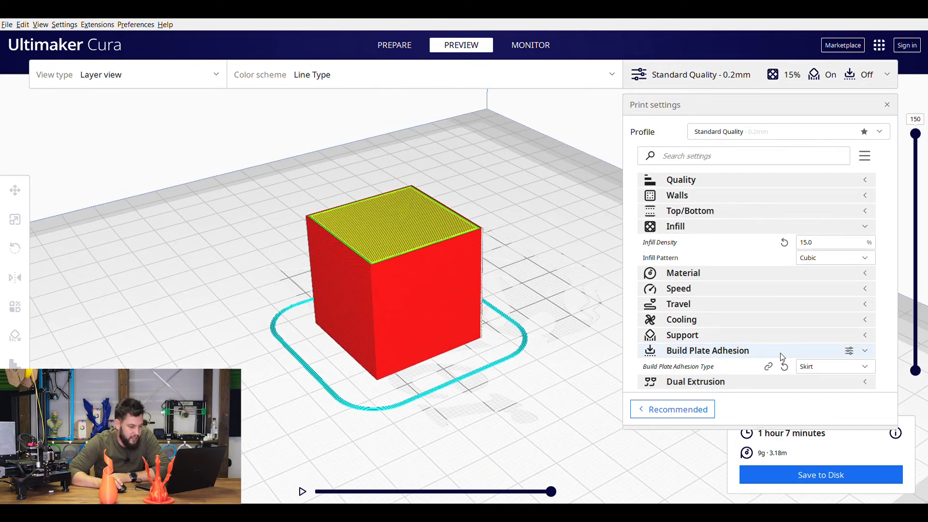
# Switch adhesion to Brim and re-slice, then change the type to Raft
pyautogui.click(834, 366)
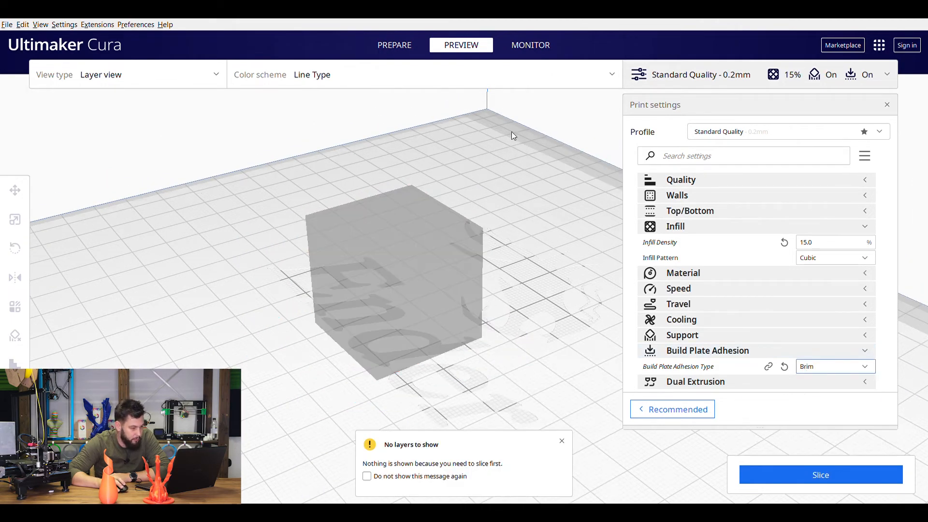
pyautogui.click(820, 474)
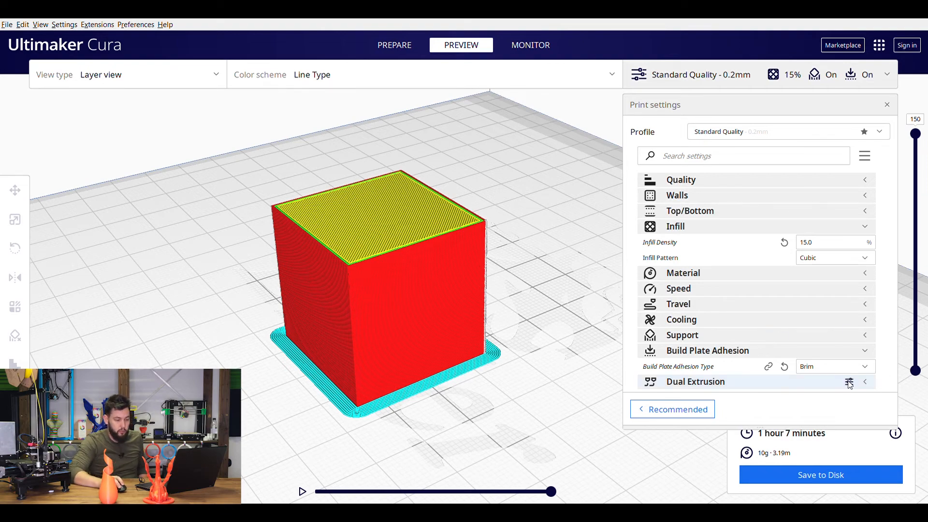
pyautogui.click(834, 365)
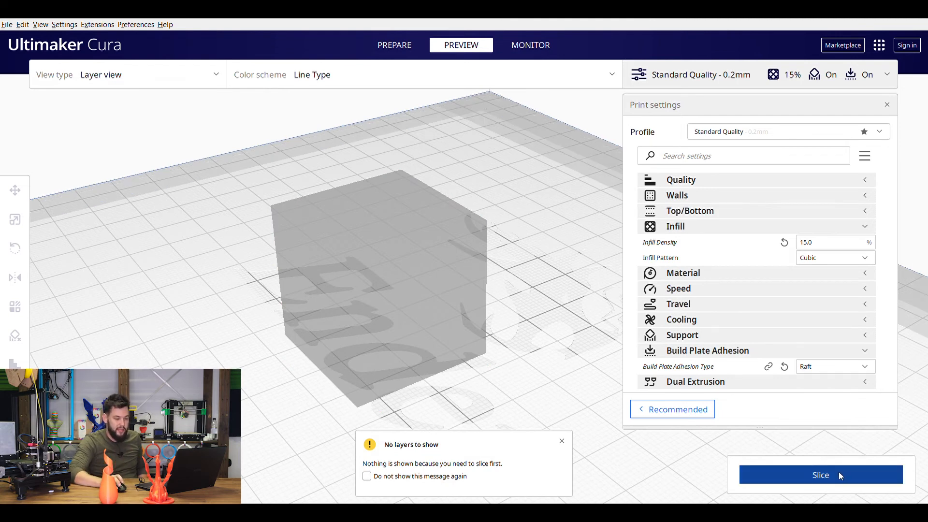
# Set Build Plate Adhesion Type to Raft and return to the Prepare stage
pyautogui.click(821, 474)
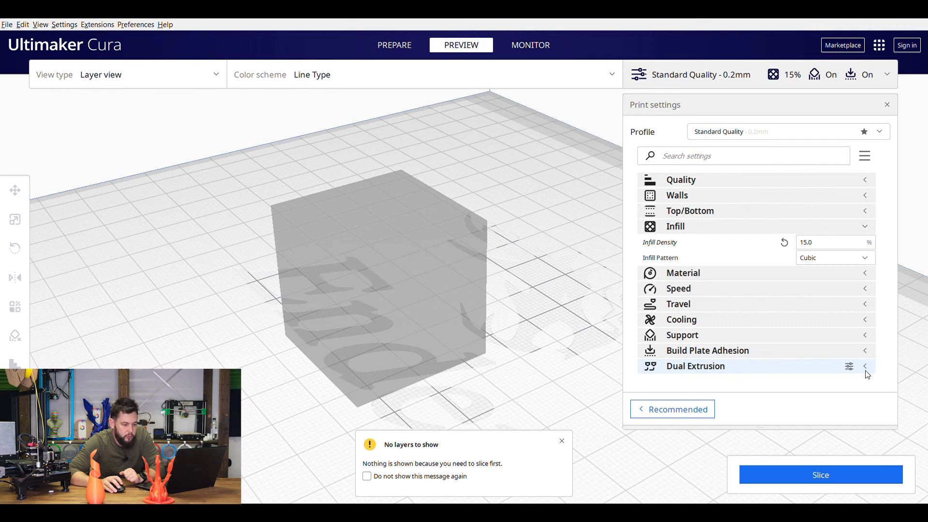
pyautogui.moveTo(759, 371)
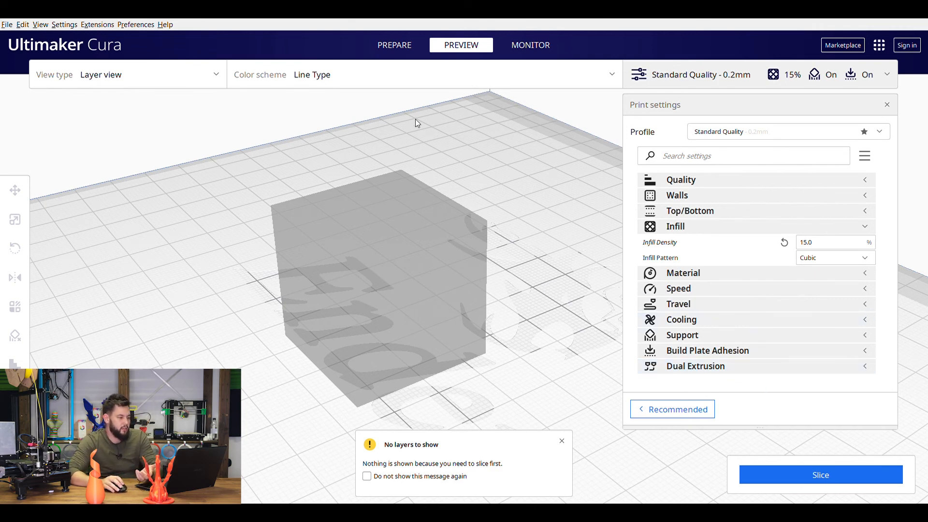
pyautogui.click(394, 46)
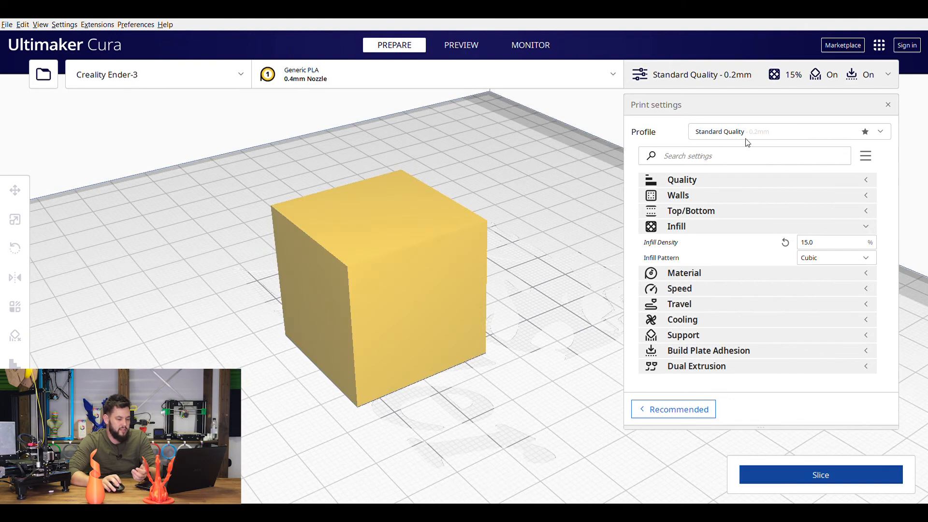
# Hide the print settings and inspect the sliced cube's brim in the layer preview
pyautogui.click(820, 473)
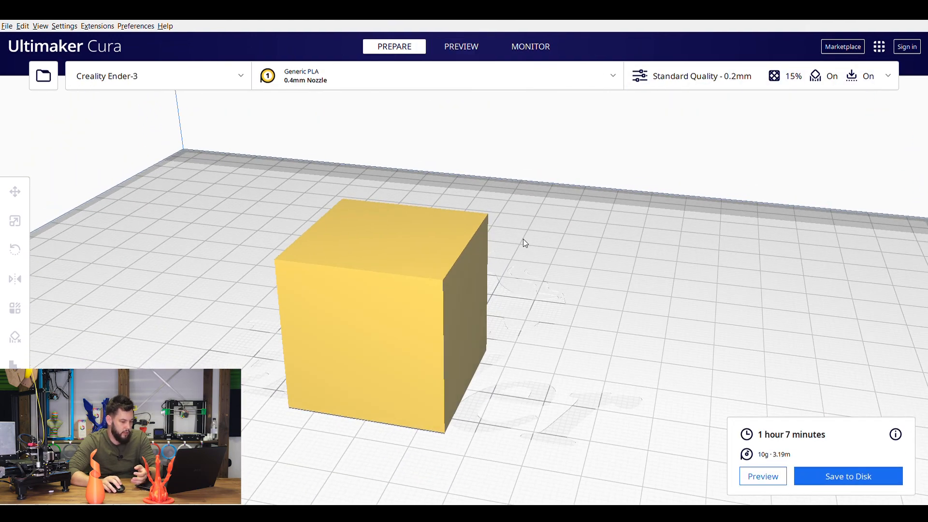
pyautogui.click(461, 46)
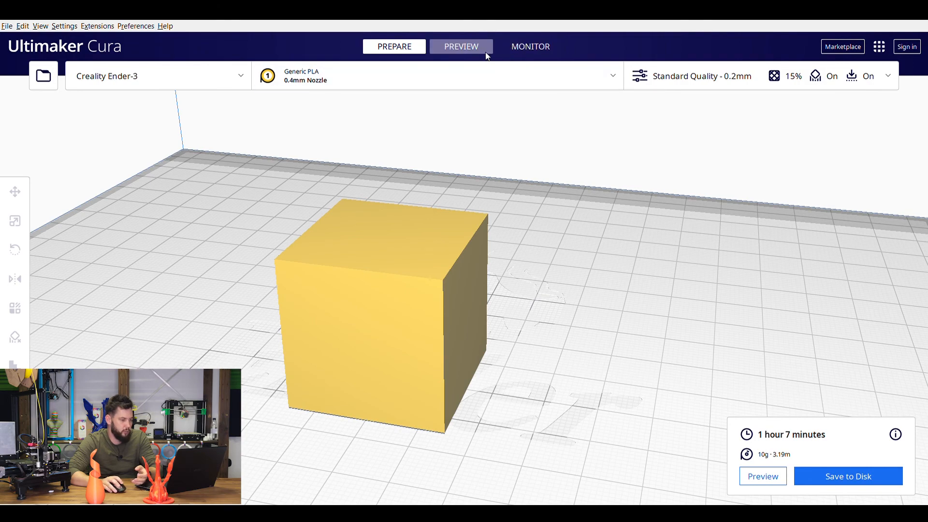
pyautogui.click(462, 47)
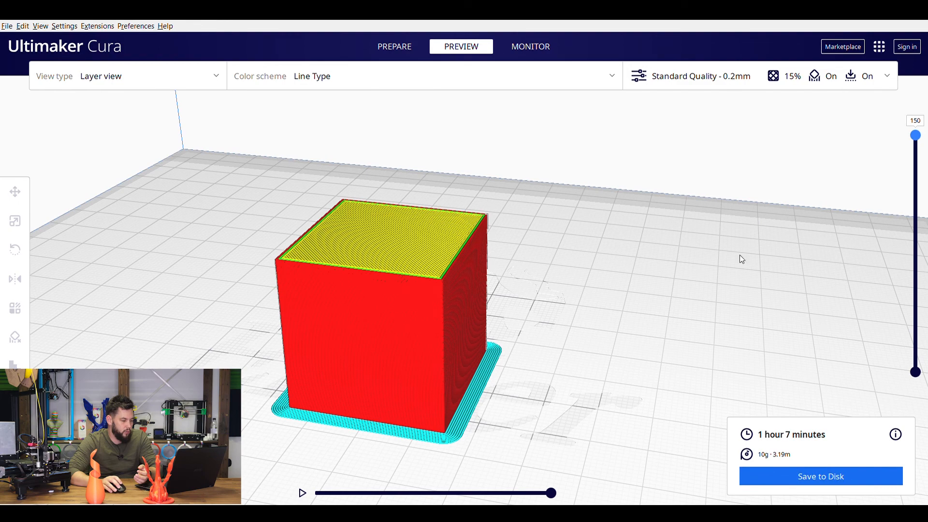
pyautogui.moveTo(743, 259); pyautogui.dragTo(832, 443)
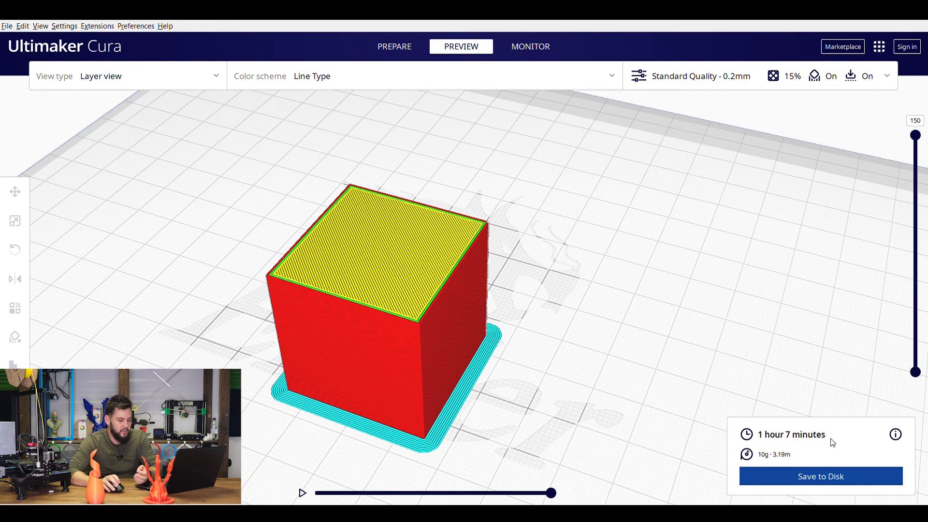
pyautogui.moveTo(448, 303)
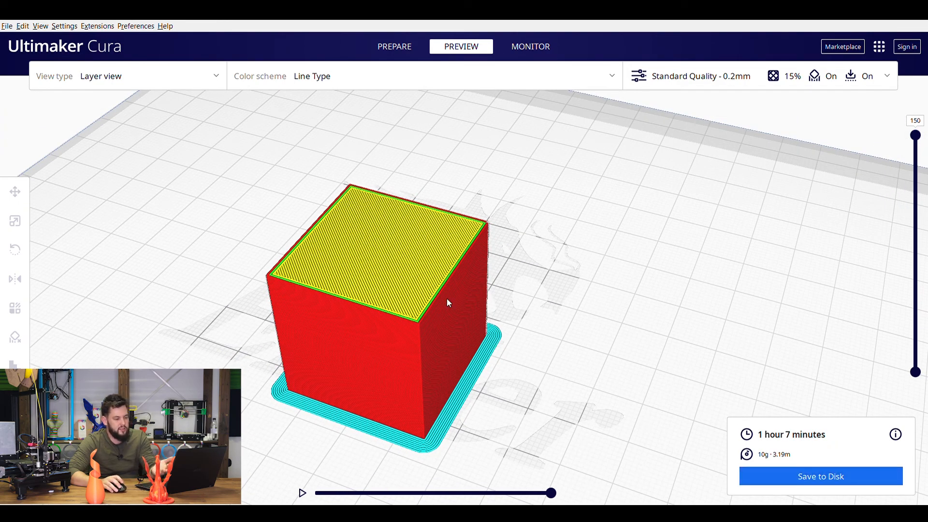